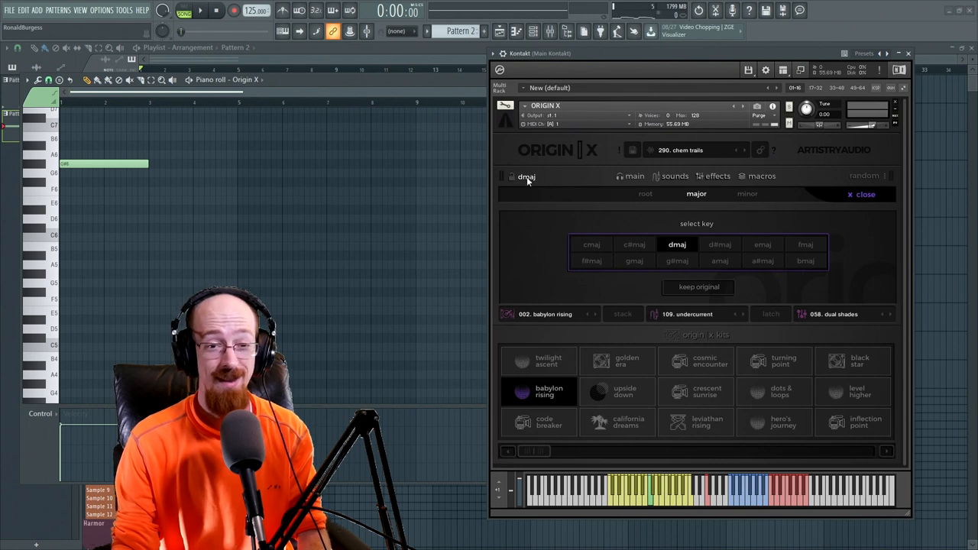
mouse_move(548, 229)
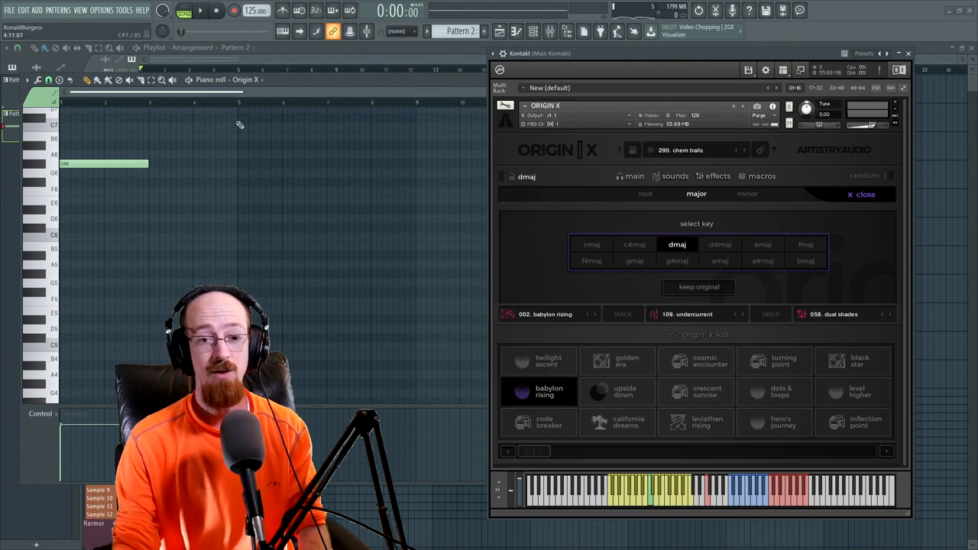
mouse_move(848, 227)
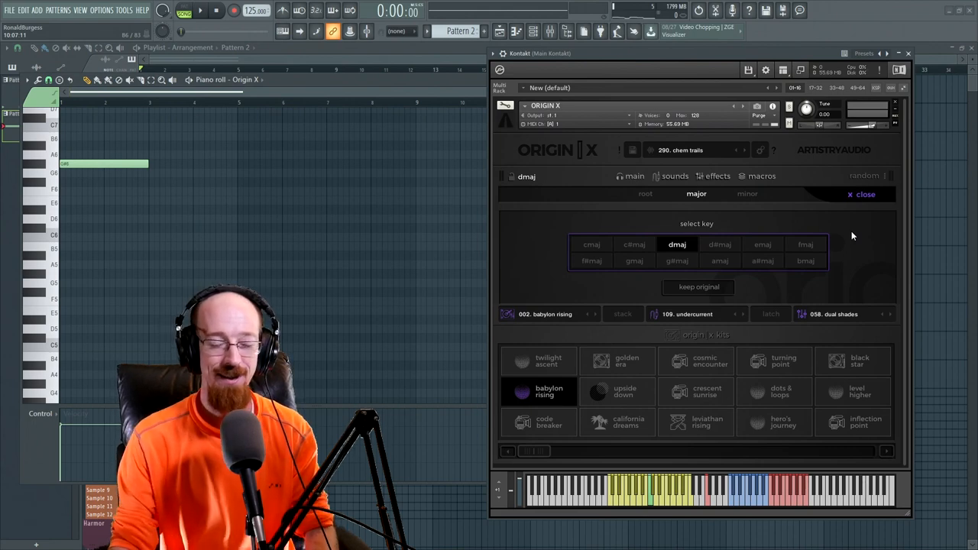
mouse_move(859, 245)
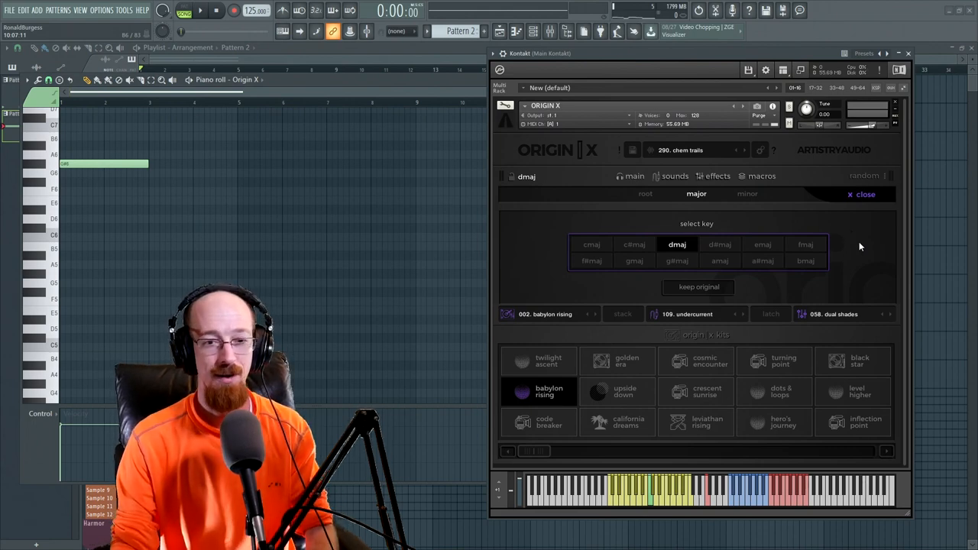
mouse_move(104, 104)
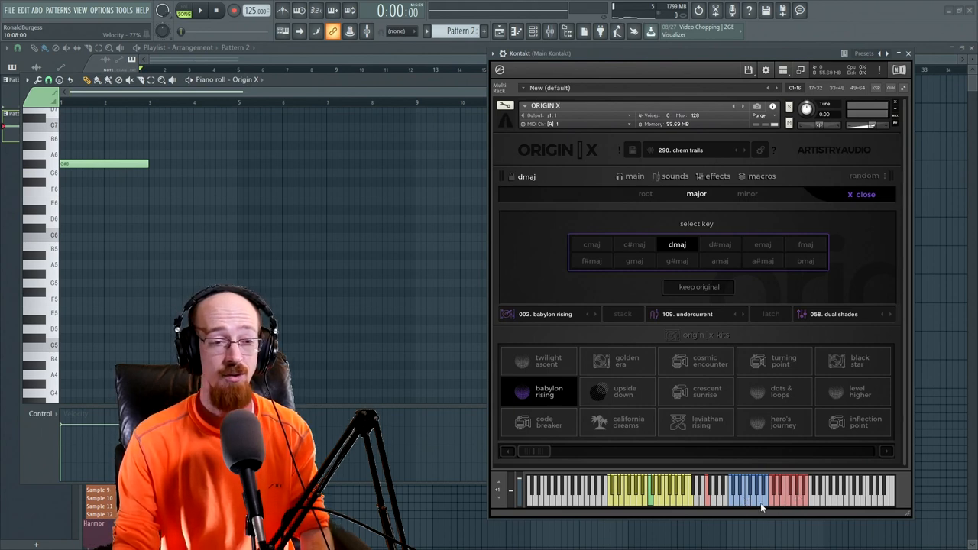
mouse_move(205, 211)
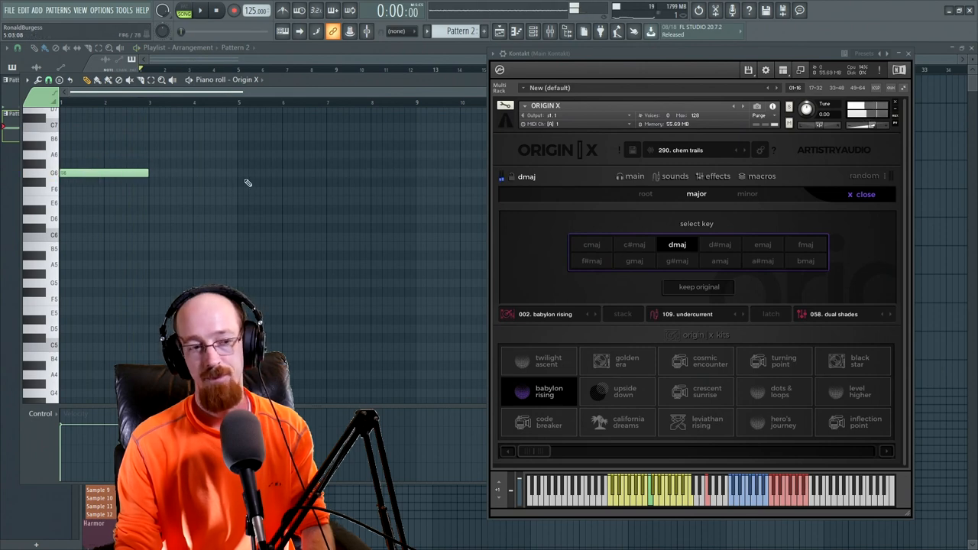
Step: Show the Origin X instrument presets page with tag filters and the master presets list
left_click(200, 10)
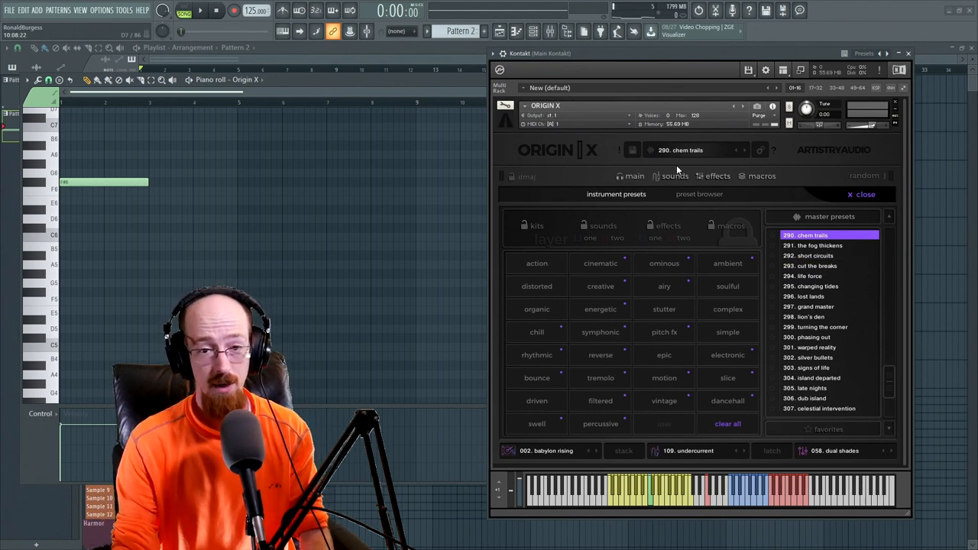
Step: Switch to the preset browser listing kits, sounds presets and effects presets
left_click(699, 192)
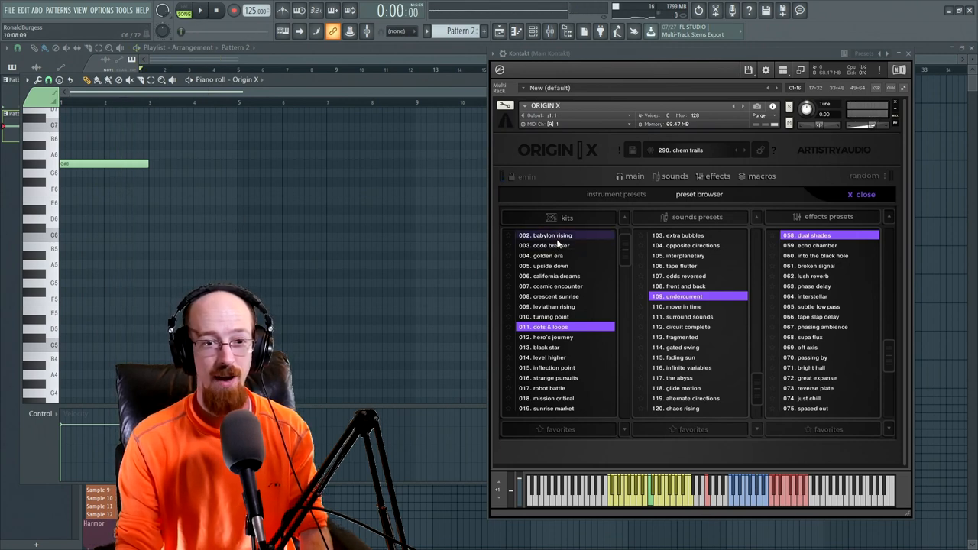
mouse_move(706, 228)
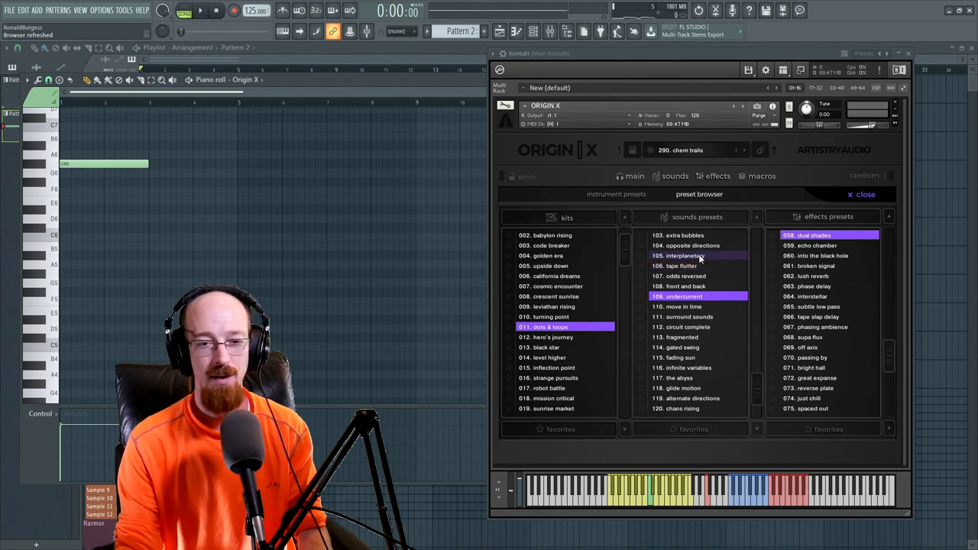
Step: Audition sounds presets including front and back, undercurrent and move in time
left_click(685, 255)
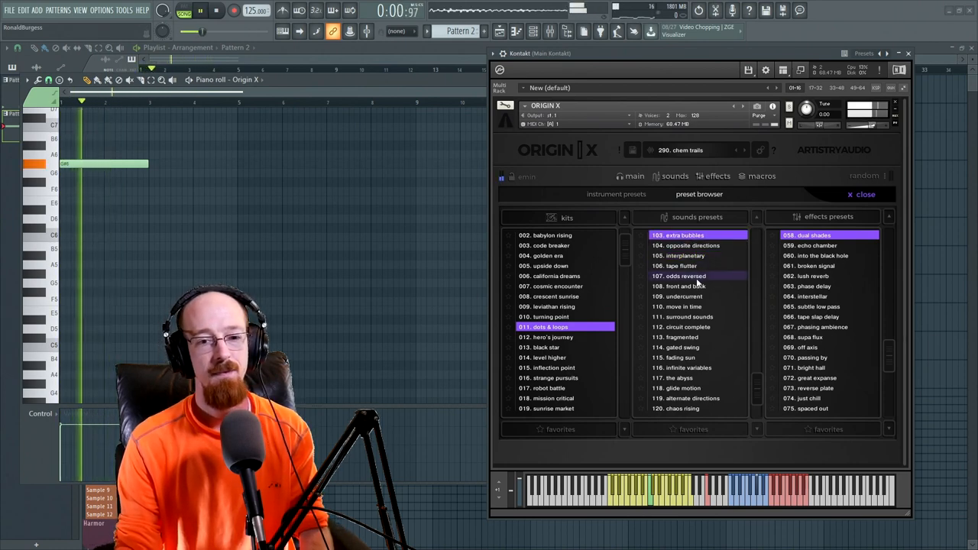
left_click(685, 286)
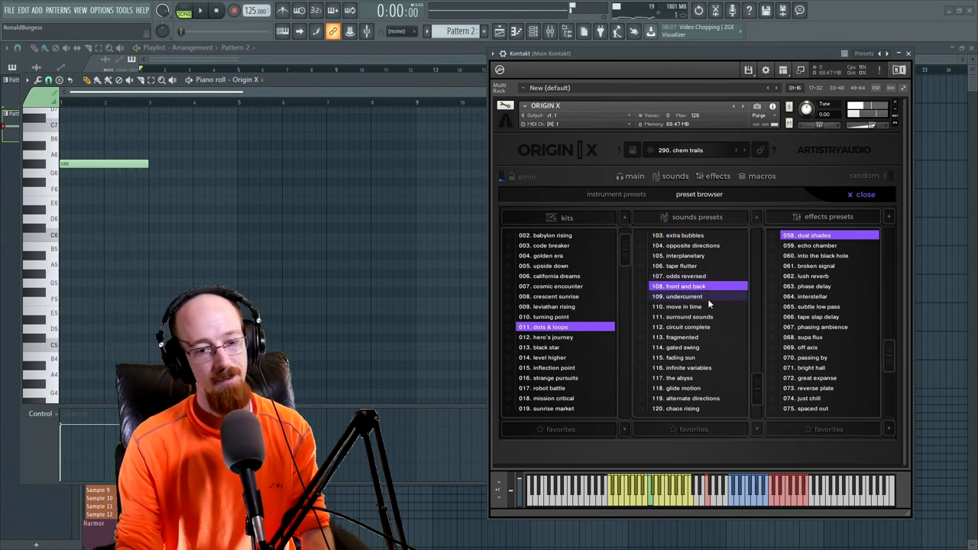
left_click(200, 9)
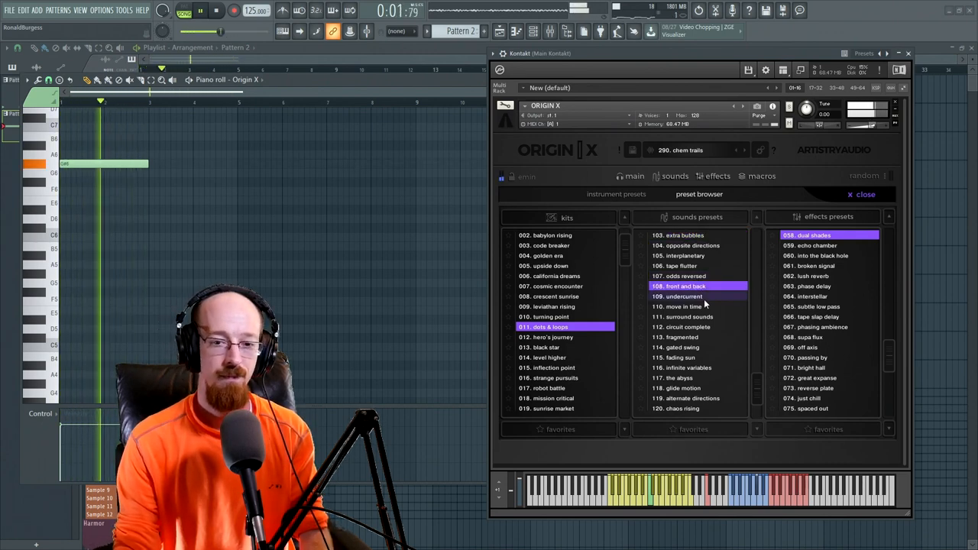
left_click(685, 297)
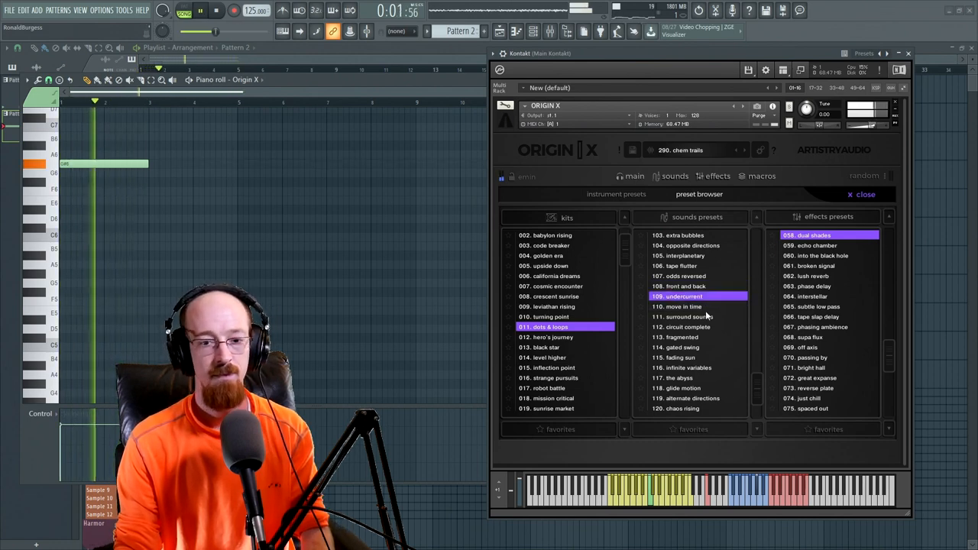
left_click(685, 306)
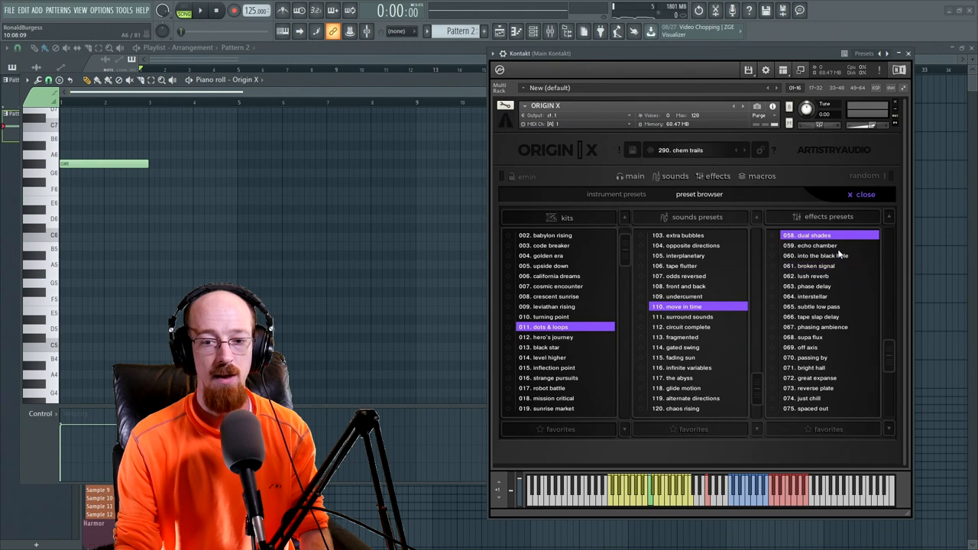
Step: Load the echo chamber effects preset
left_click(822, 245)
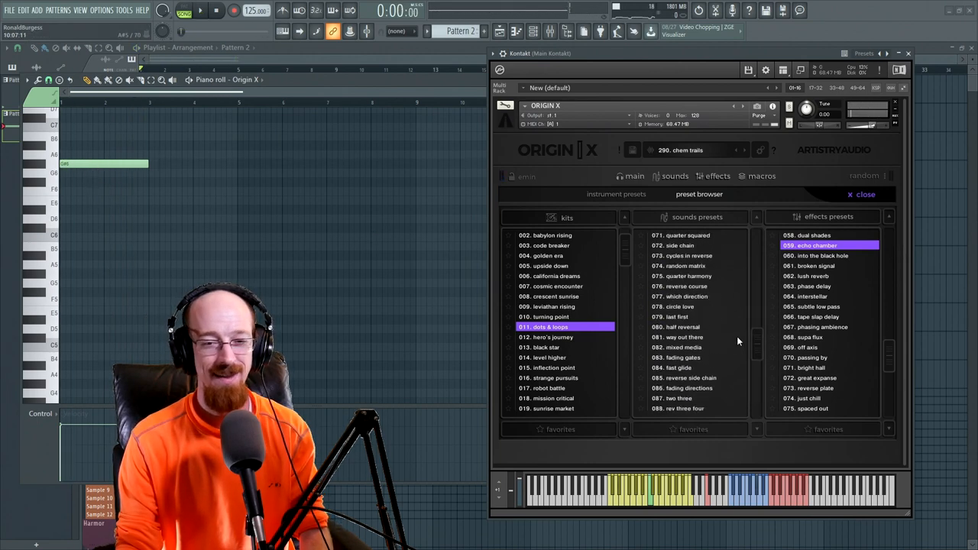
scroll("down", 3)
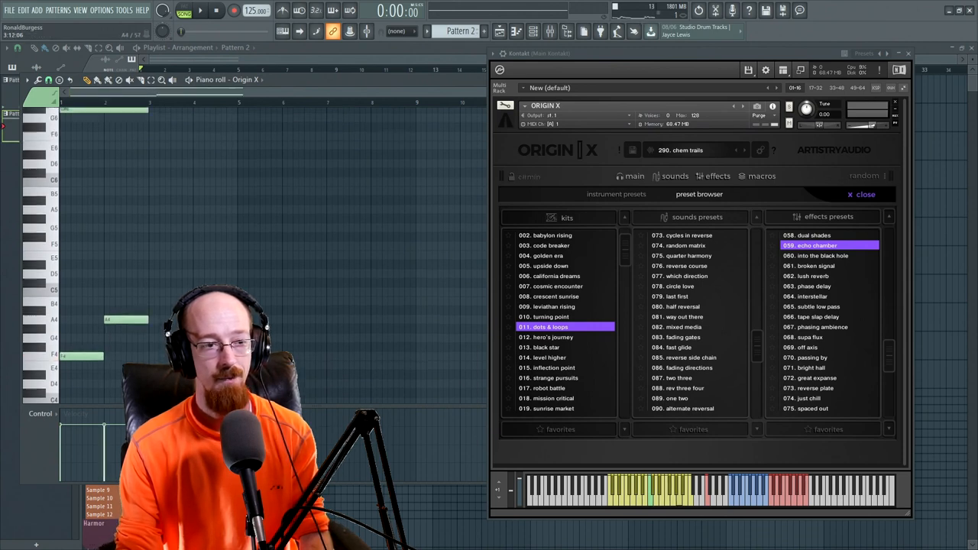
left_click(200, 10)
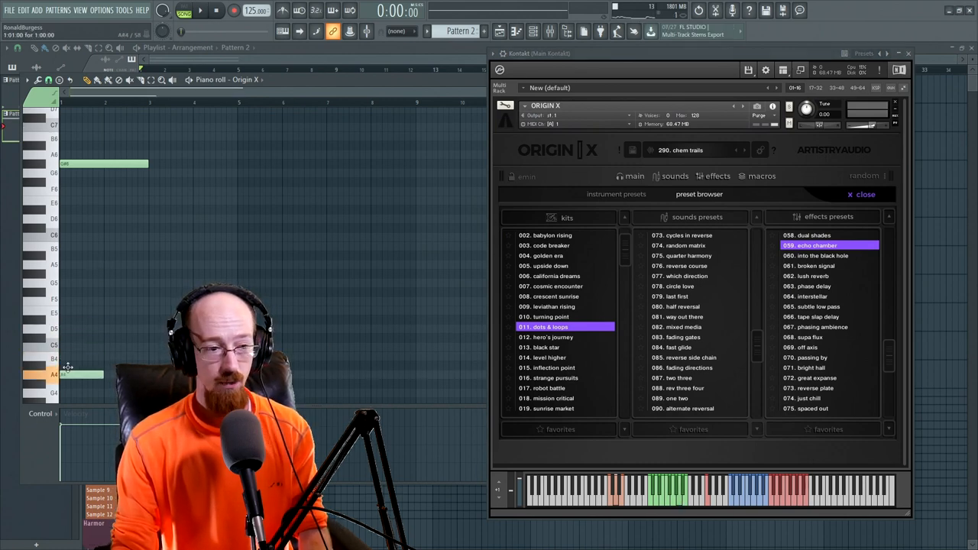
Step: Load the way out there sounds preset and show Origin X's global settings page
left_click(685, 316)
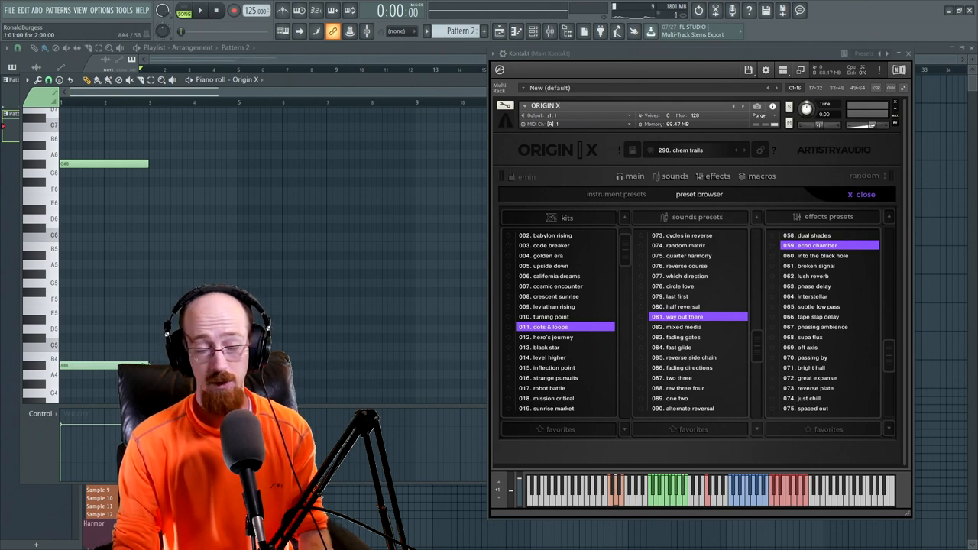
left_click(200, 10)
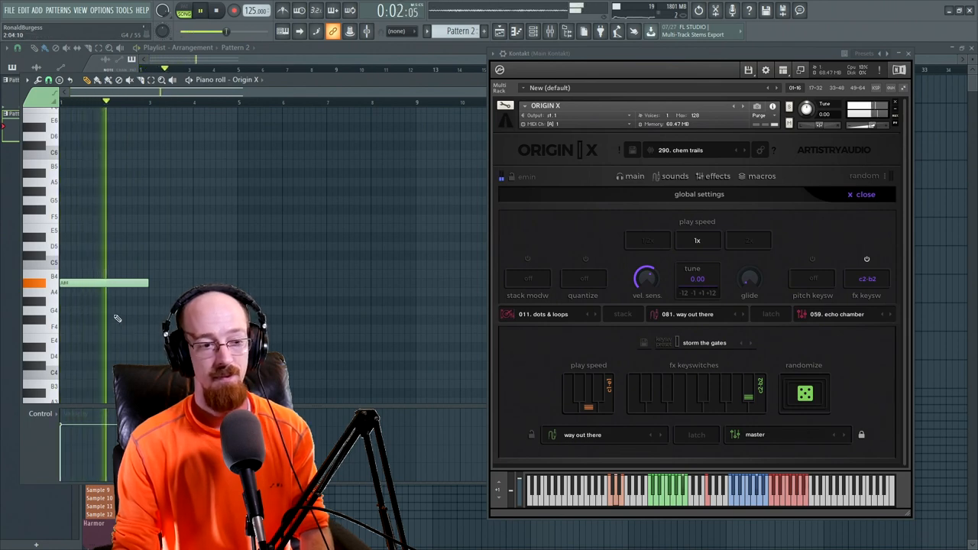
Step: Return to Origin X's main page with the shape, drive, delay and reverb macros
left_click(217, 9)
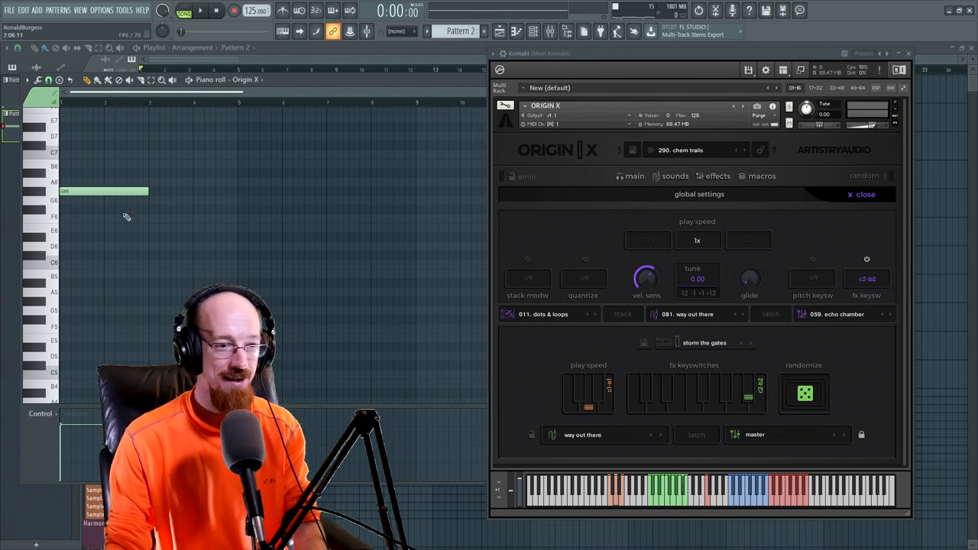
mouse_move(199, 189)
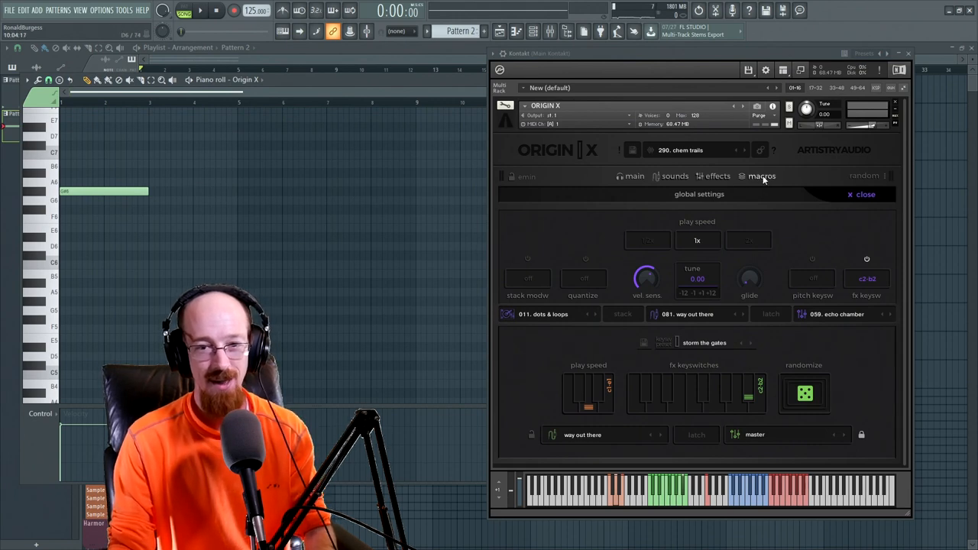
left_click(636, 176)
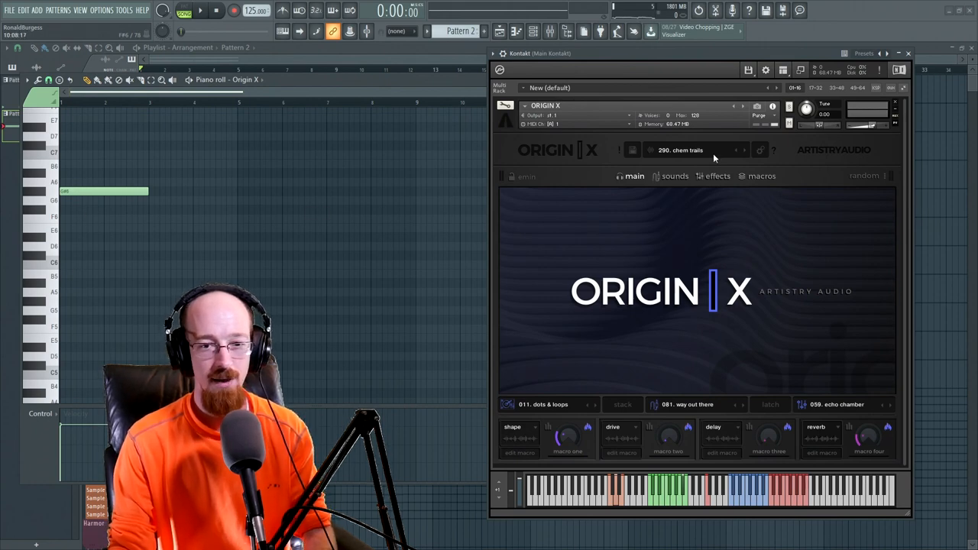
Step: Load the twisted tools master preset under the pitch fx tag
left_click(680, 150)
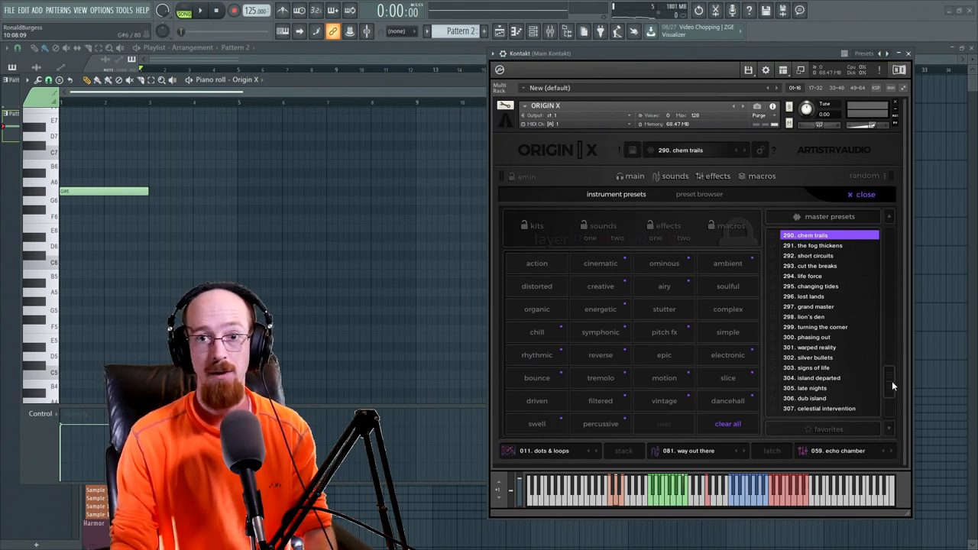
left_click(601, 285)
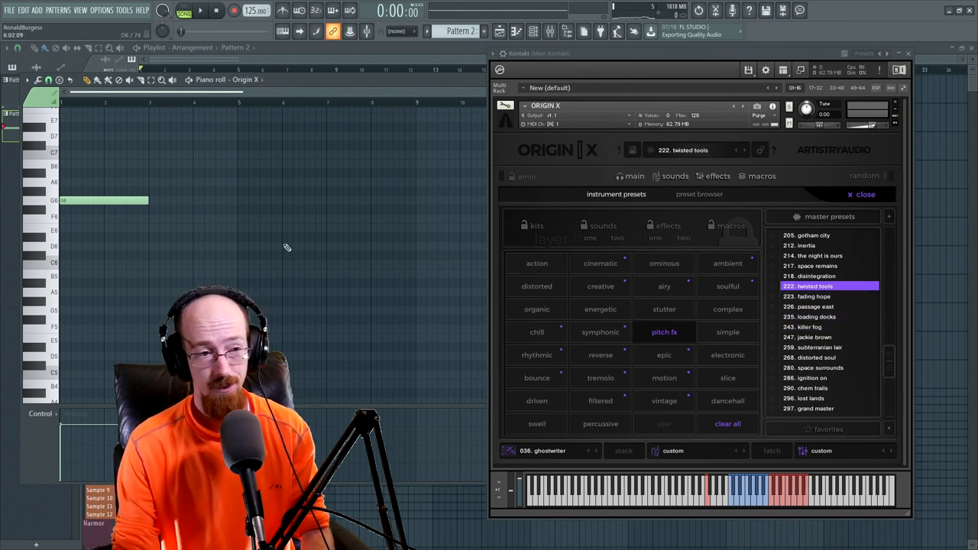
Step: Show the playlist arrangement for Pattern 2 in place of the piano roll
left_click(200, 9)
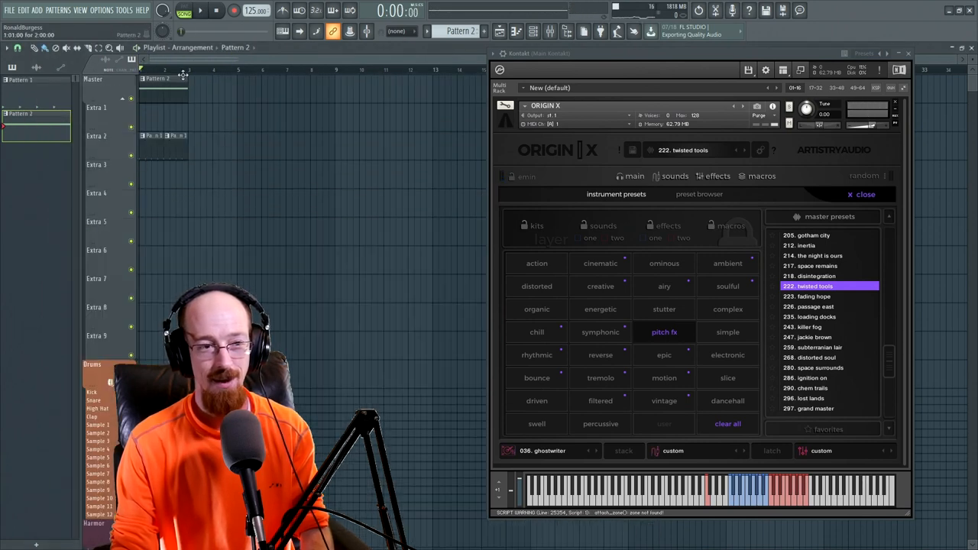
Step: Return to Origin X, filter master presets by the chill tag and switch to the preset browser
left_click(200, 9)
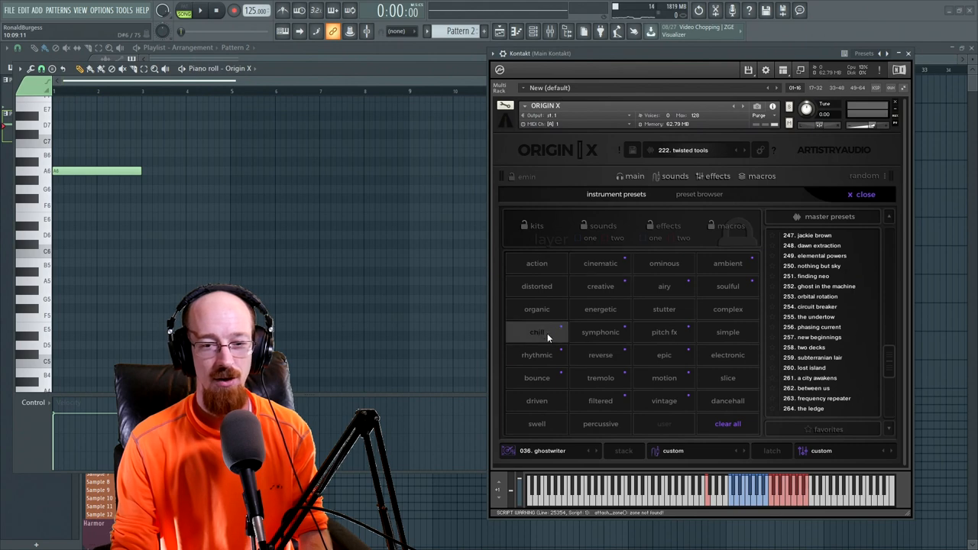
left_click(822, 328)
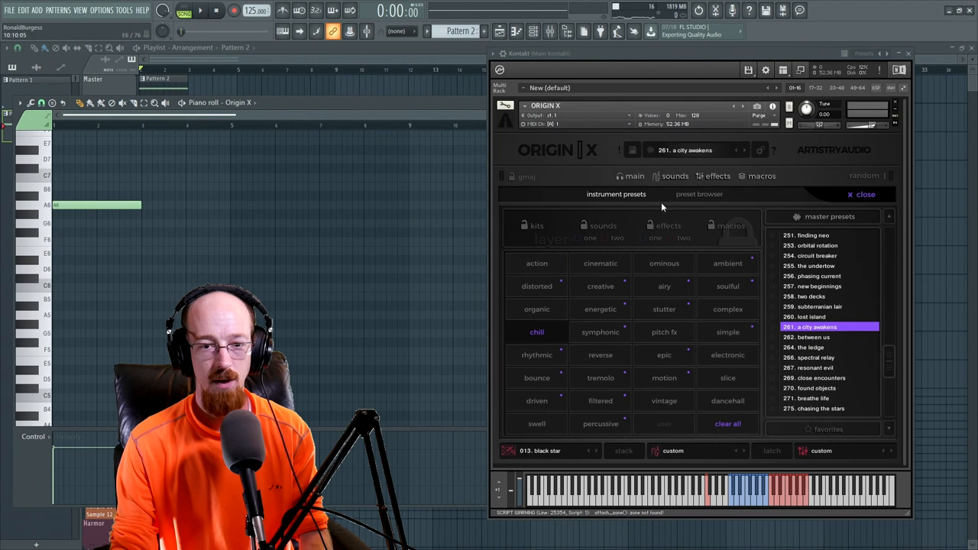
left_click(699, 193)
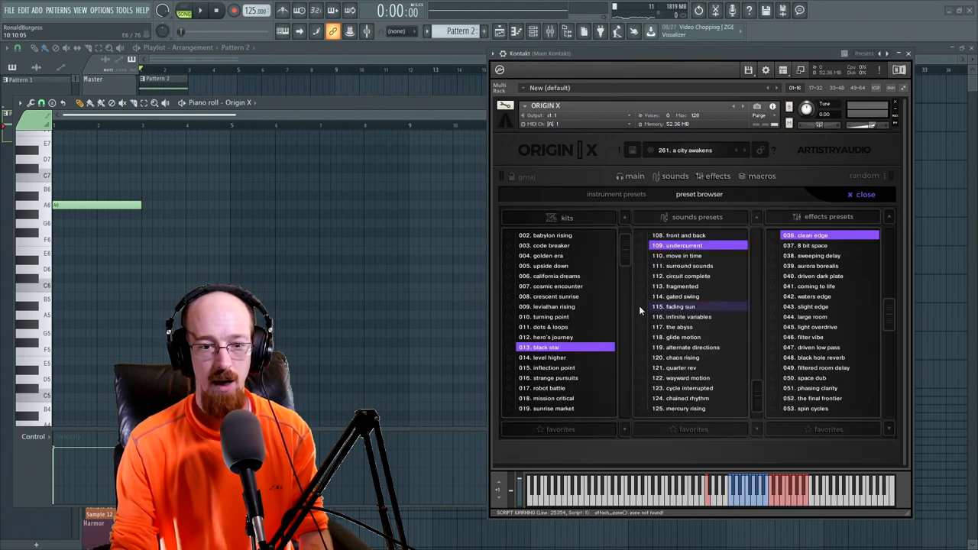
Step: Audition effects presets including sweeping delay, coming to life and warm edge
left_click(818, 255)
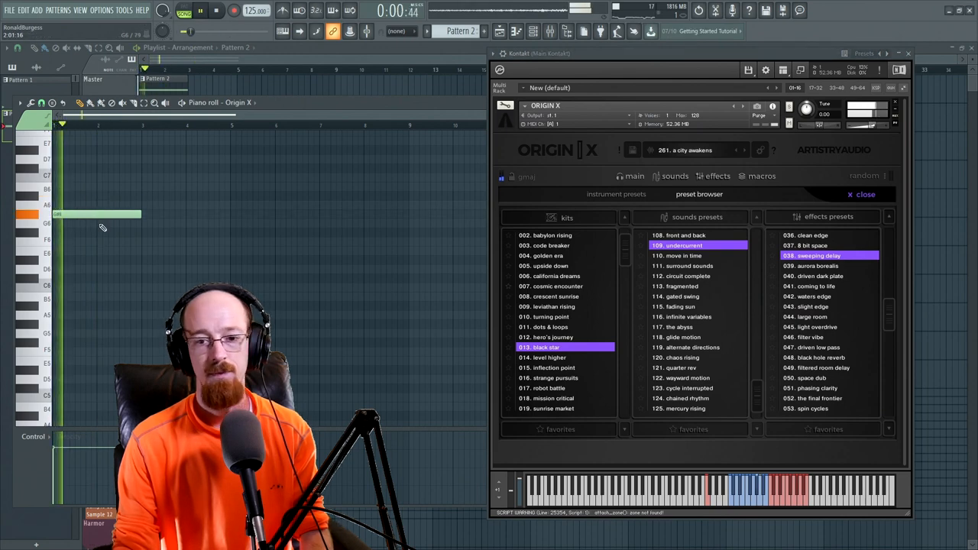
left_click(818, 286)
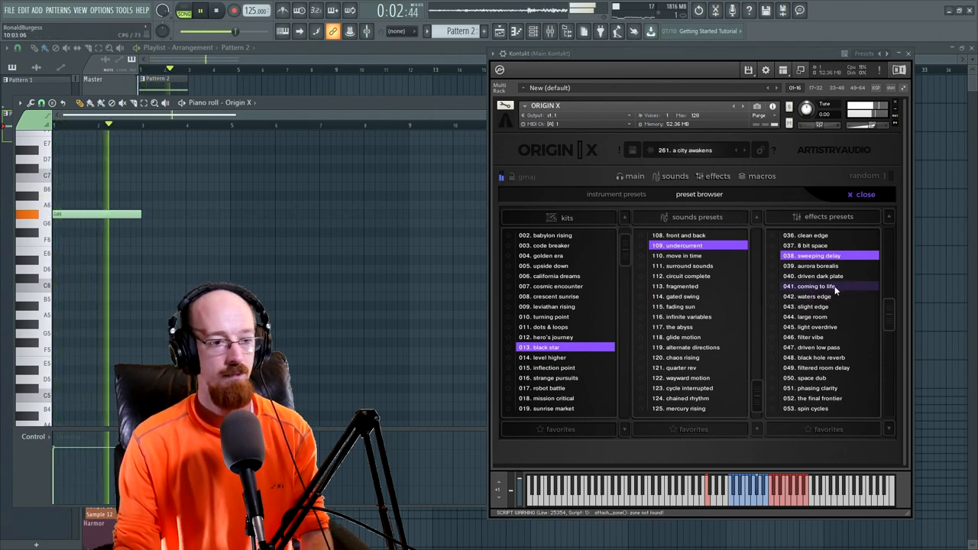
left_click(822, 286)
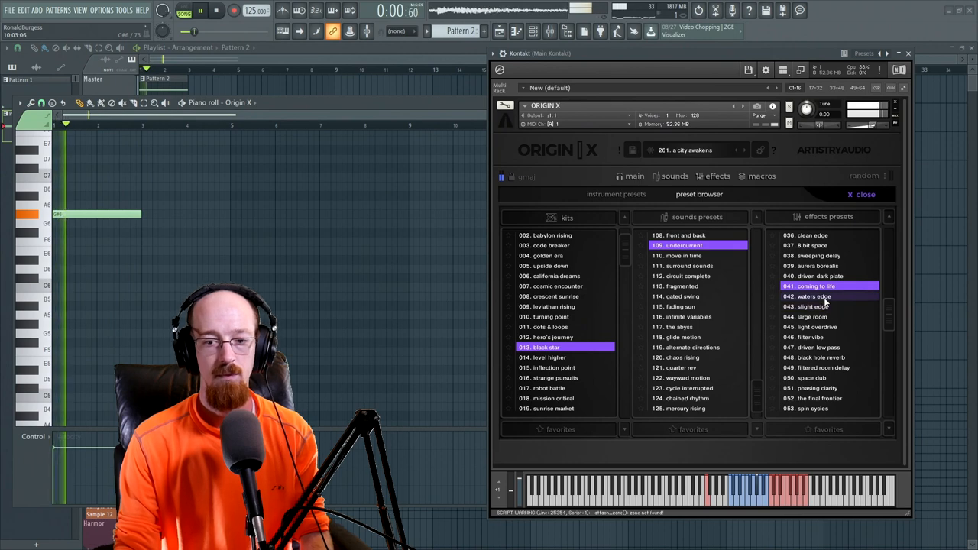
left_click(810, 296)
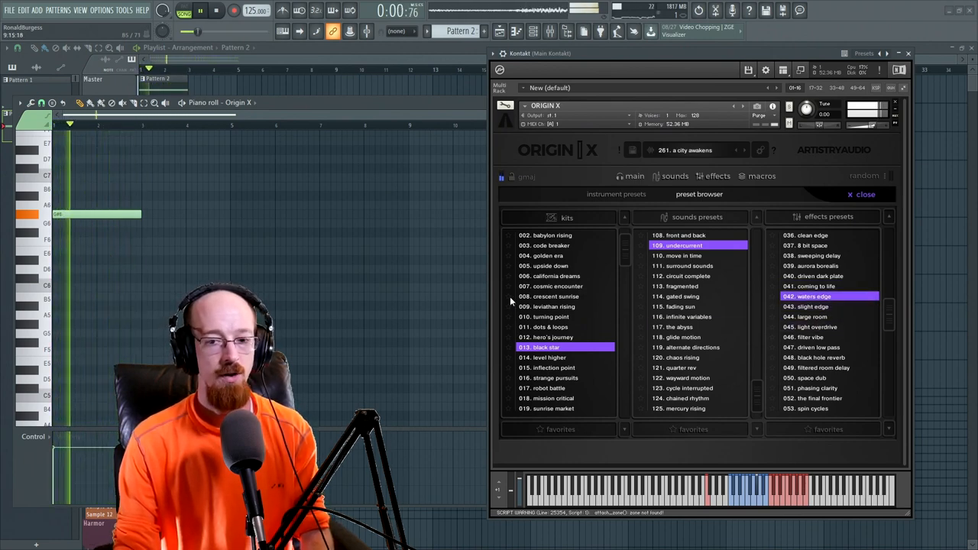
left_click(822, 275)
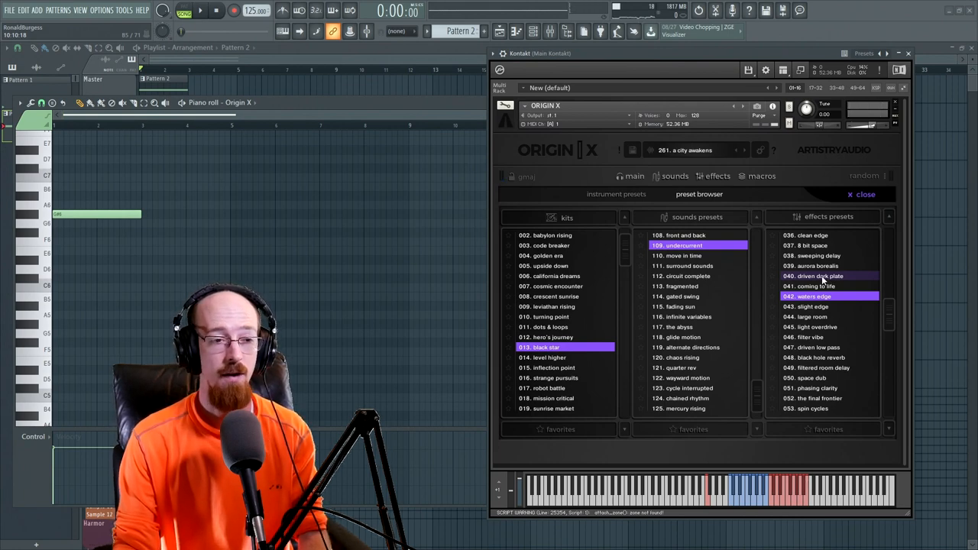
left_click(813, 306)
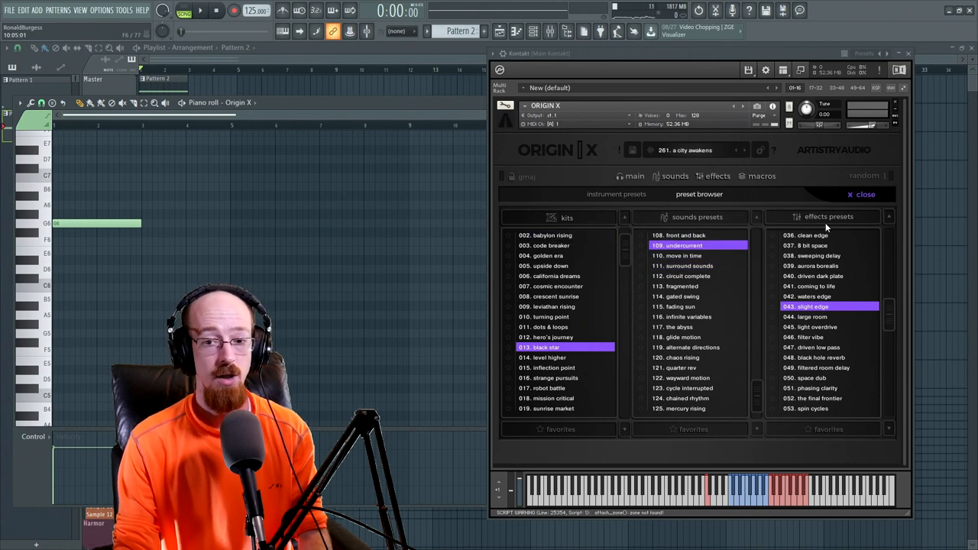
mouse_move(753, 226)
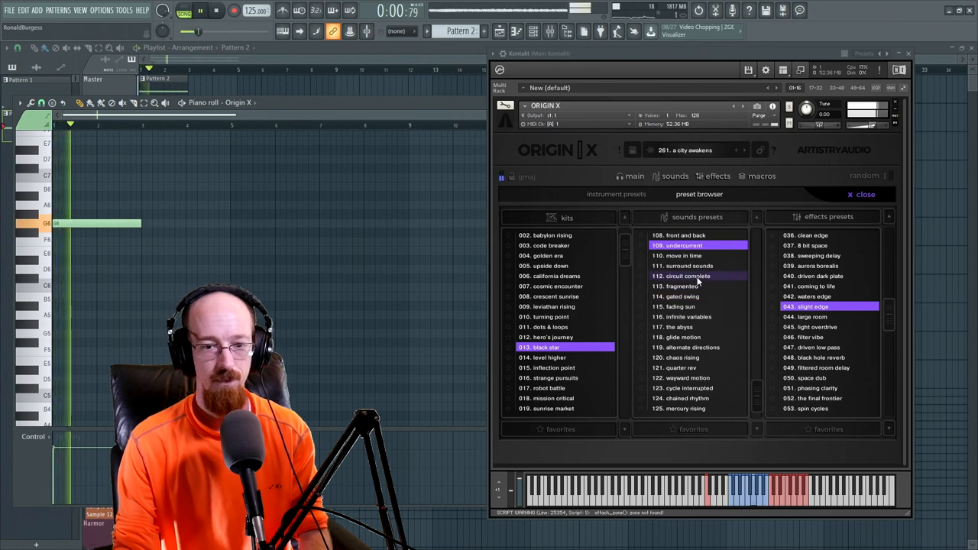
Step: Load circuit complete sounds, large room effects and the robot battle kit
left_click(684, 266)
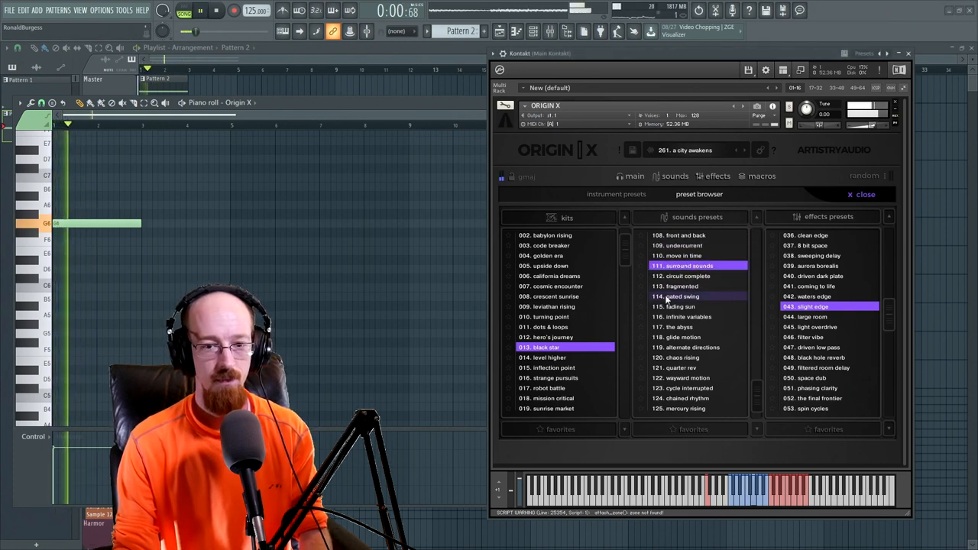
left_click(680, 275)
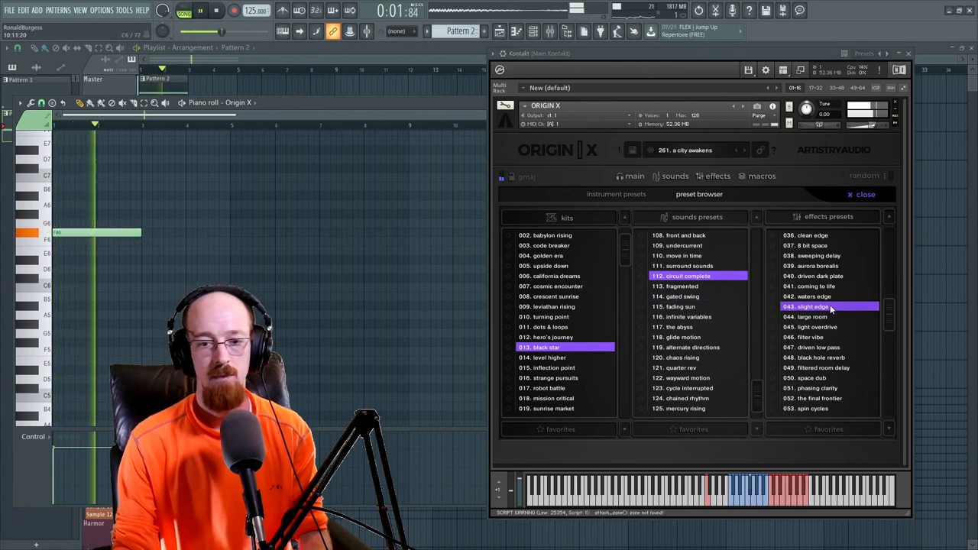
left_click(823, 316)
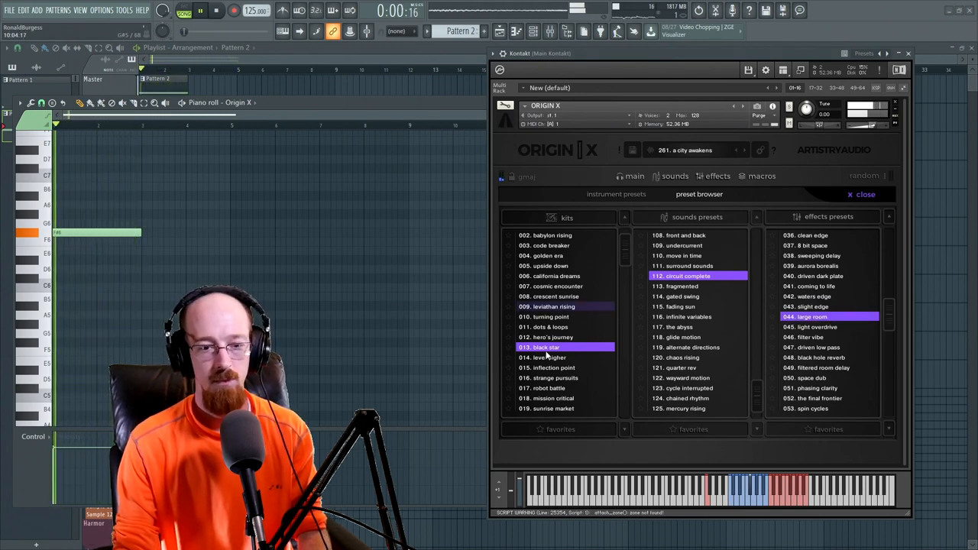
left_click(544, 388)
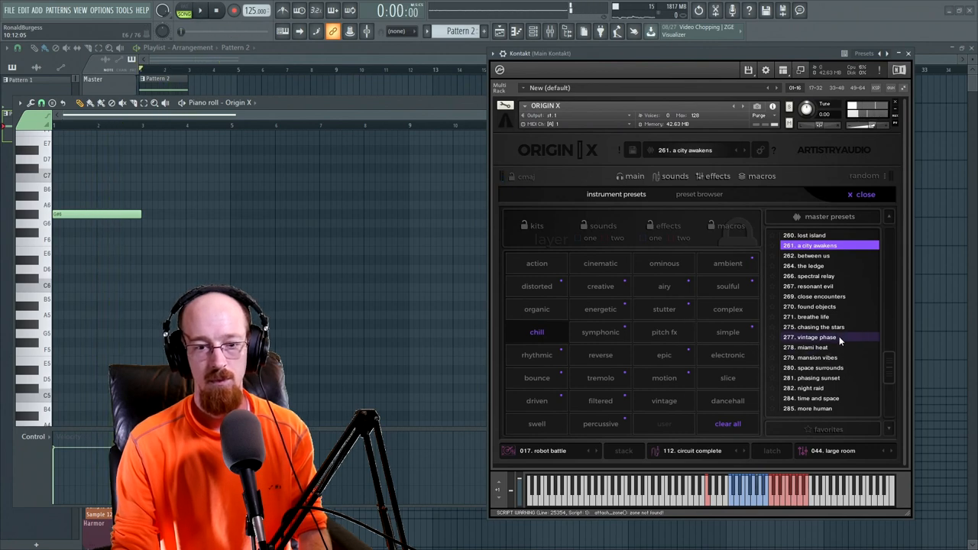
Step: Load the night raid master preset and show its sounds page with key and kit choices
left_click(813, 388)
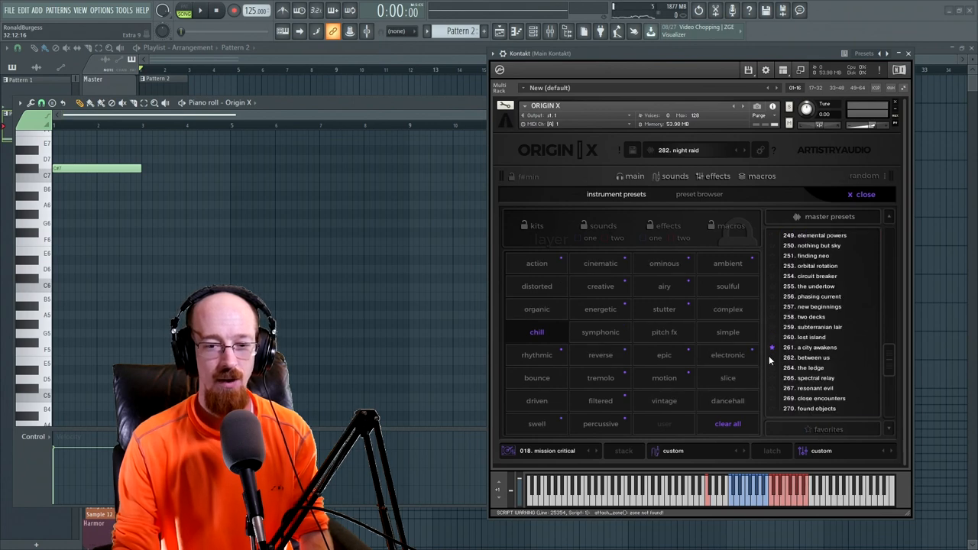
left_click(817, 327)
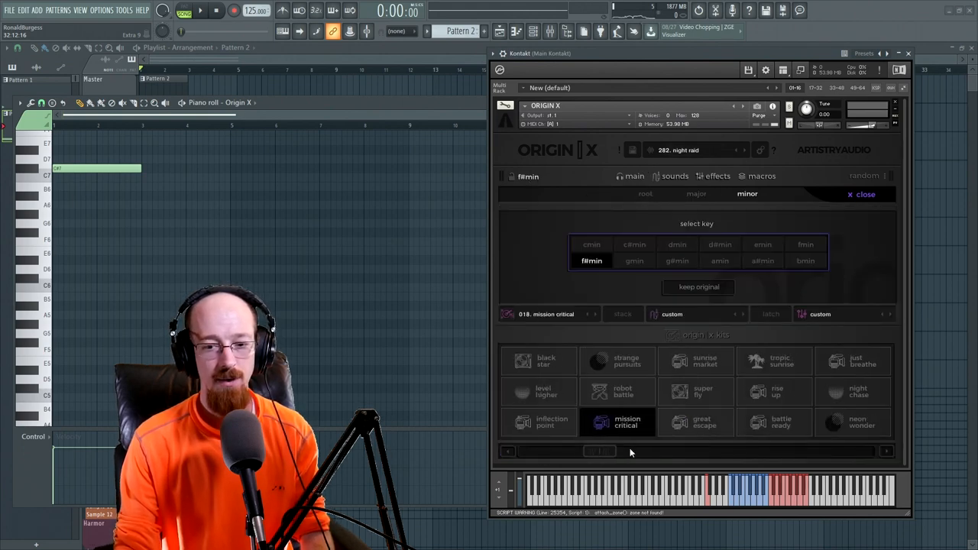
Step: Page to the next origin kits set and switch the kit to darkest dawn
left_click(887, 449)
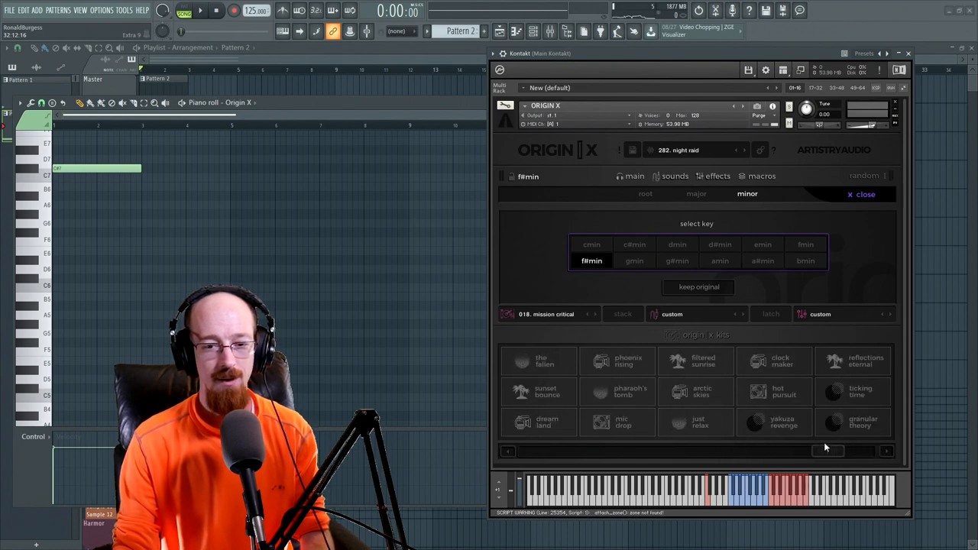
left_click(677, 260)
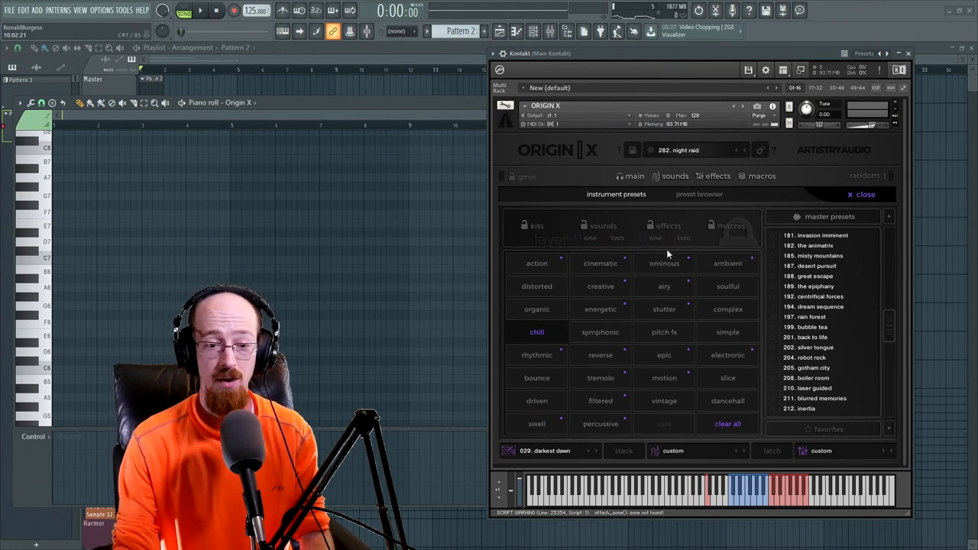
Step: Show Origin X's main page with the vintage, shape, drive and replika macros
left_click(865, 194)
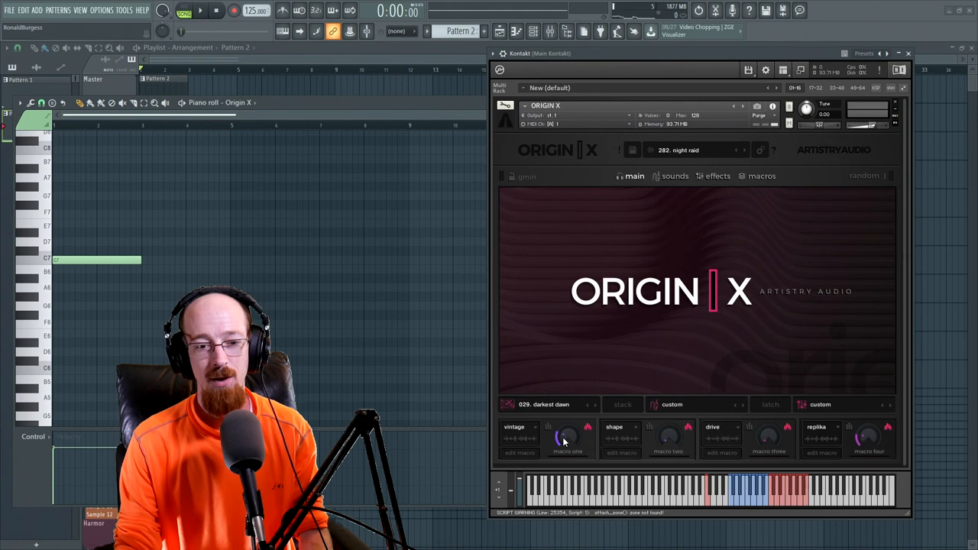
Step: Nudge the vintage macro amount and briefly view its macro editing page
left_click_drag(567, 437, 568, 428)
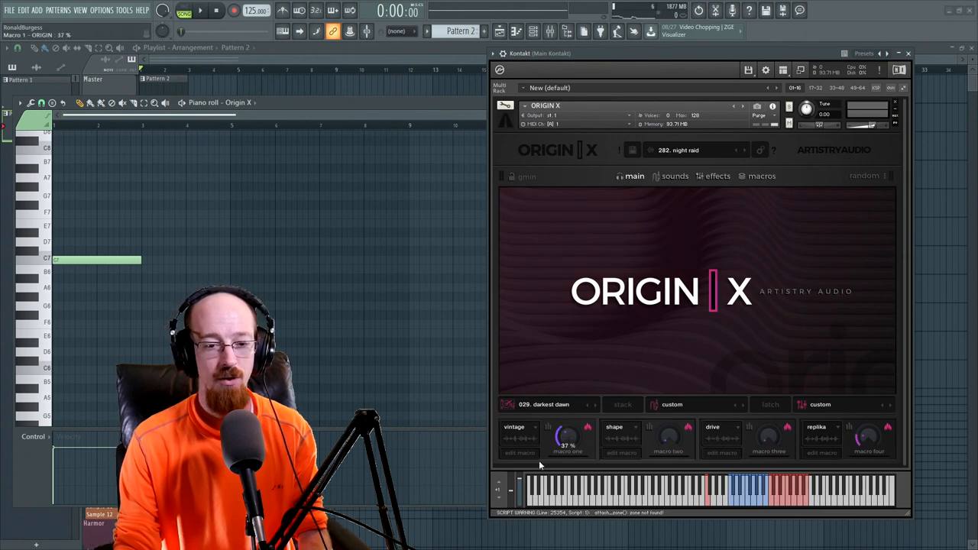
left_click(761, 176)
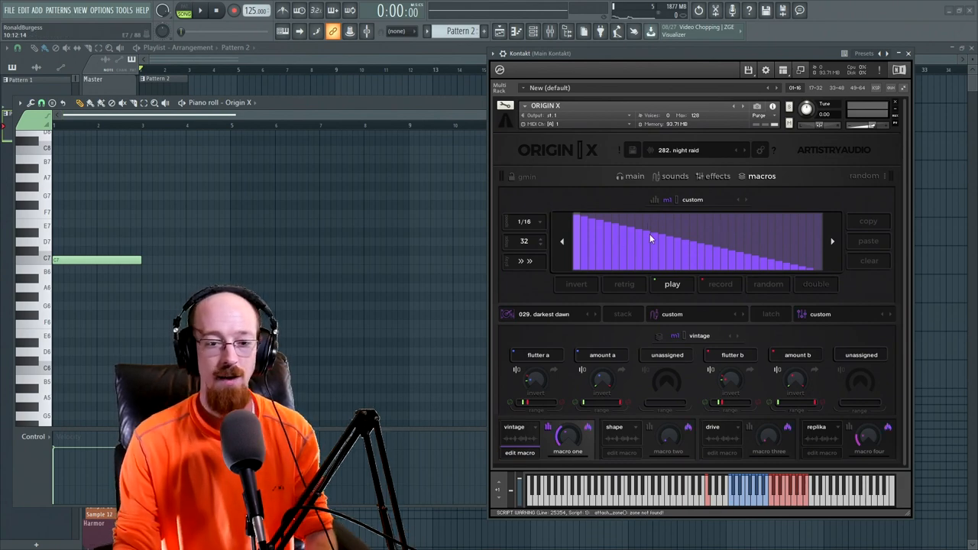
left_click(635, 176)
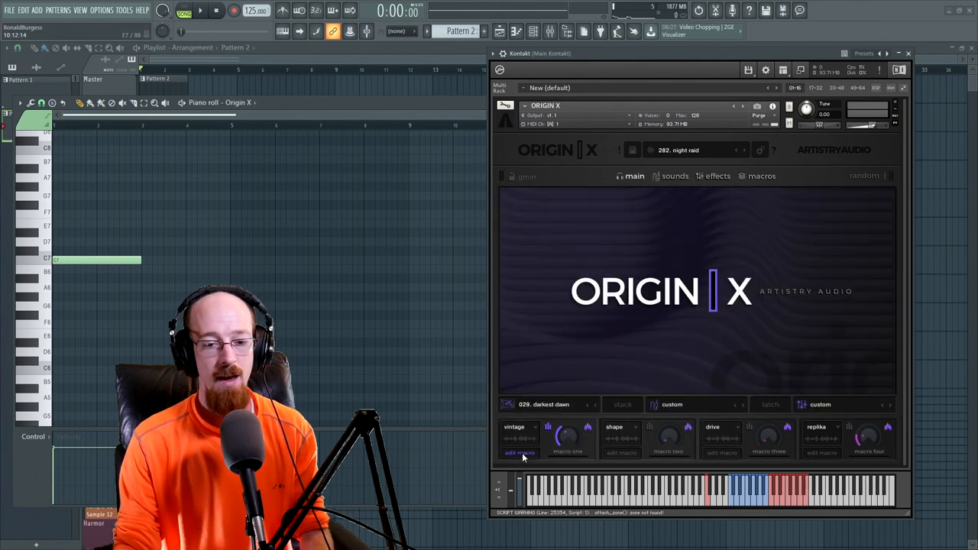
left_click_drag(568, 438, 567, 443)
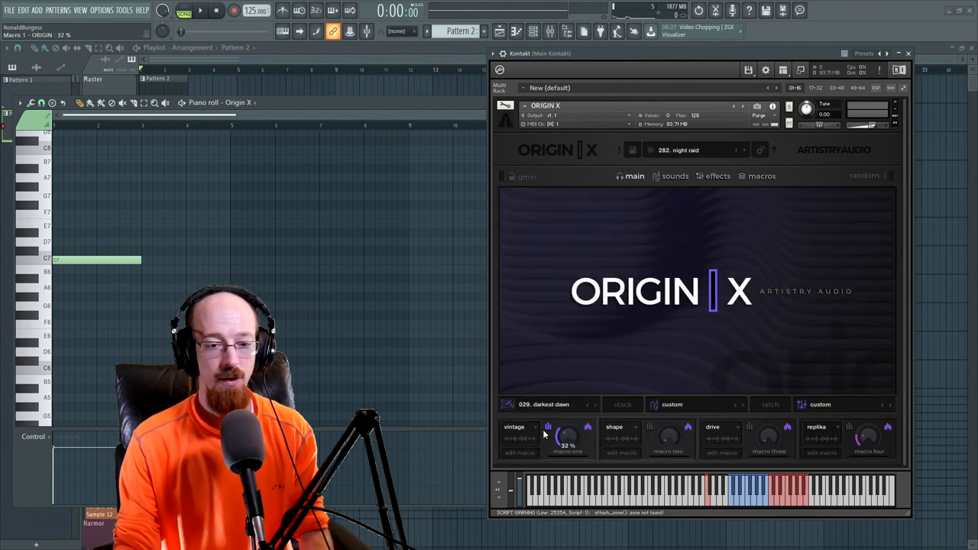
Step: Reassign the first macro to reverb and open its macro sequencer editor
left_click(520, 426)
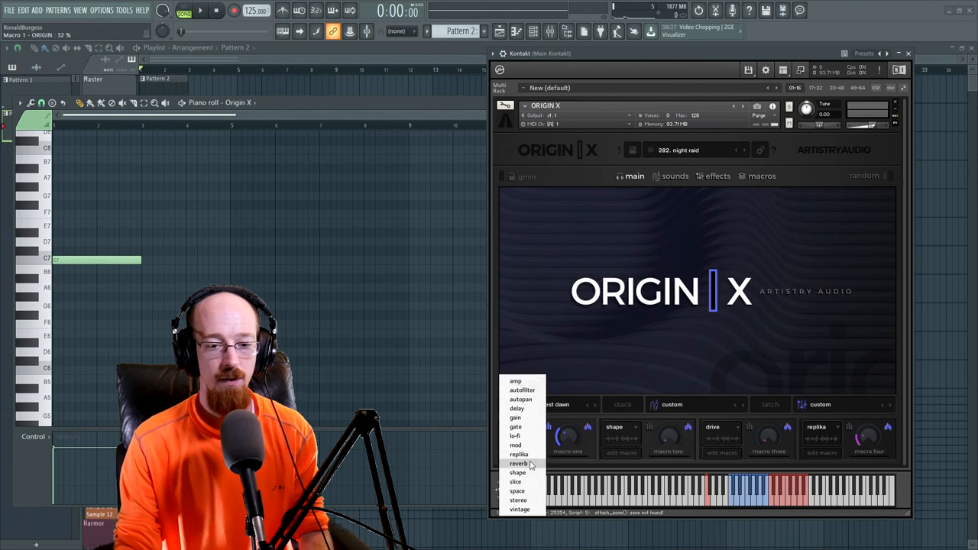
left_click(519, 463)
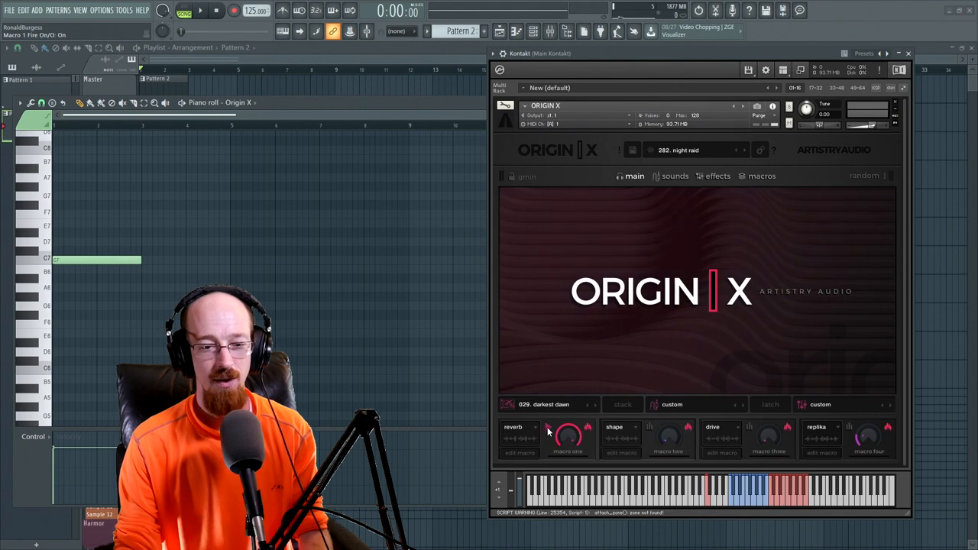
left_click(761, 176)
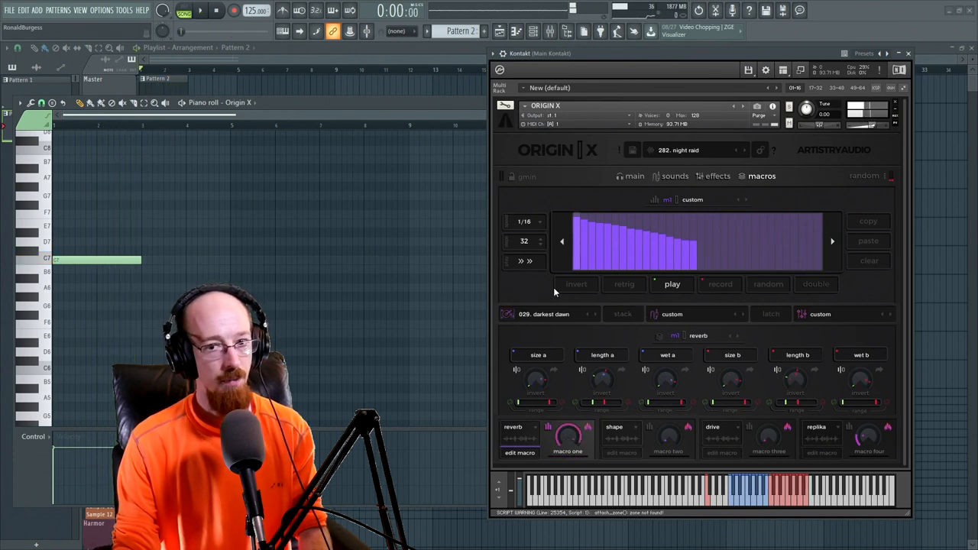
mouse_move(658, 242)
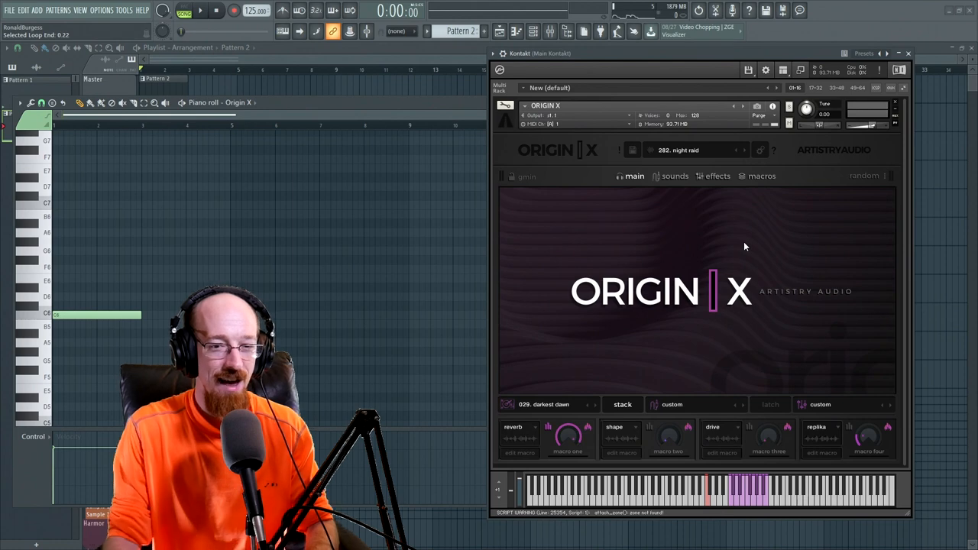
Step: Leave the macro editor for the Origin X sounds page with its two sample layers
left_click(675, 176)
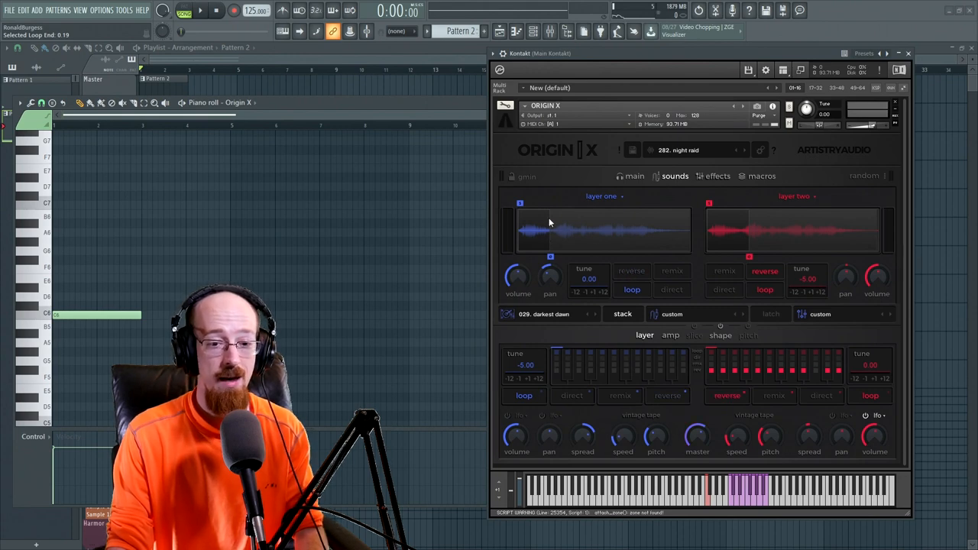
mouse_move(633, 379)
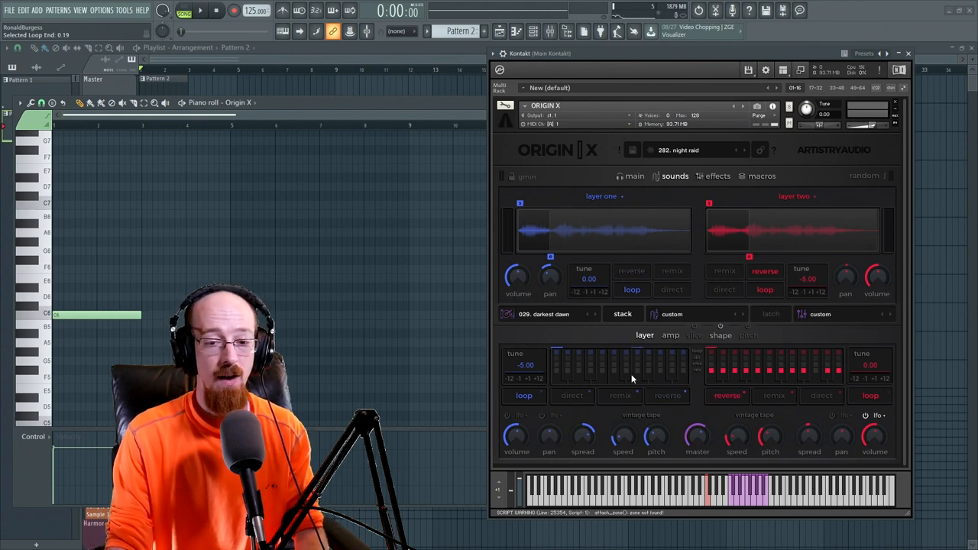
mouse_move(639, 440)
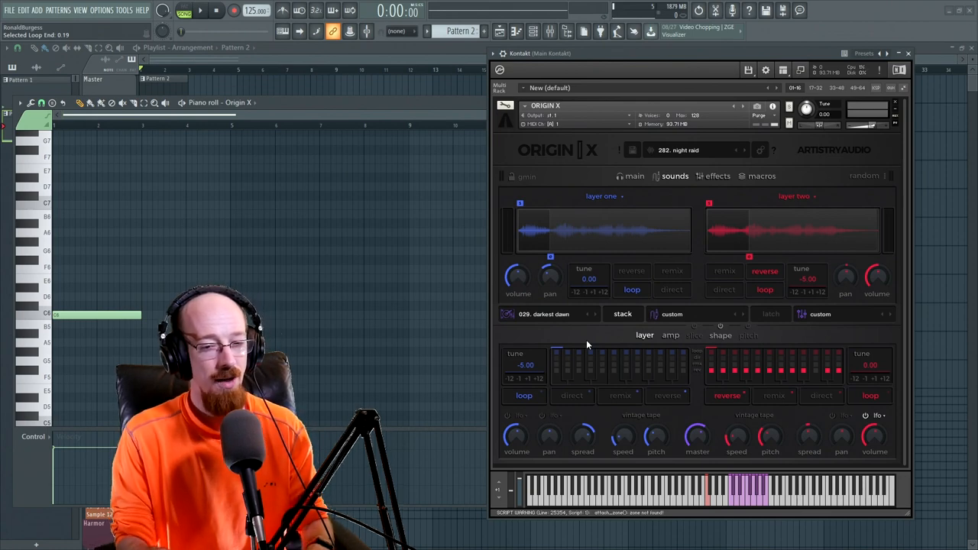
Step: Show the shape envelope controls for both Origin X layers
left_click(670, 336)
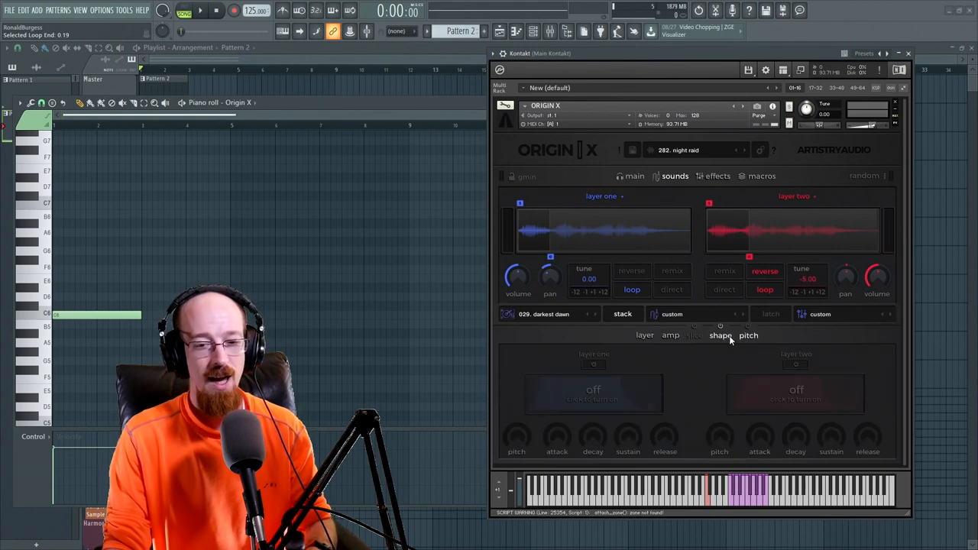
Step: Return to the layer tuning and loop step settings for both layers
left_click(669, 336)
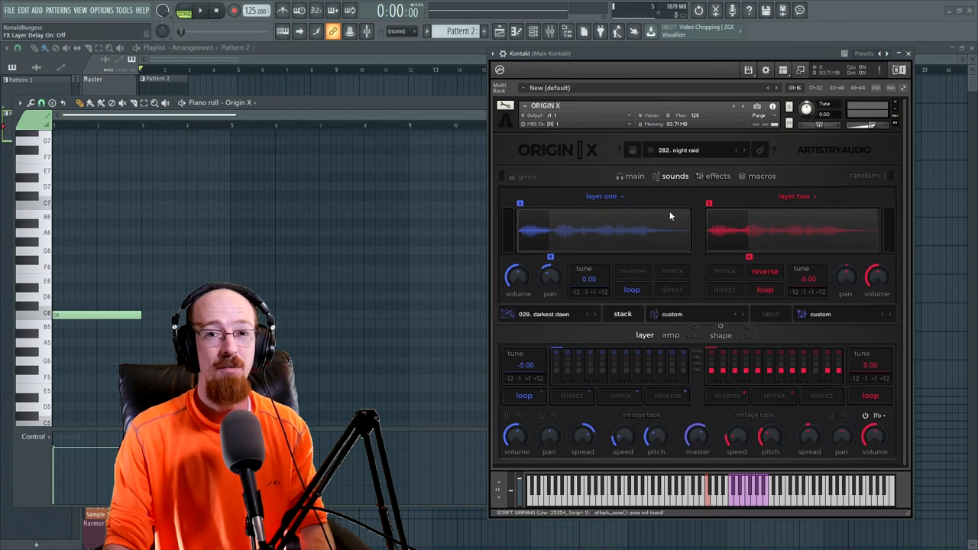
Step: Show the effects page with per-layer compressor settings plus master compressor and limiter
left_click(718, 176)
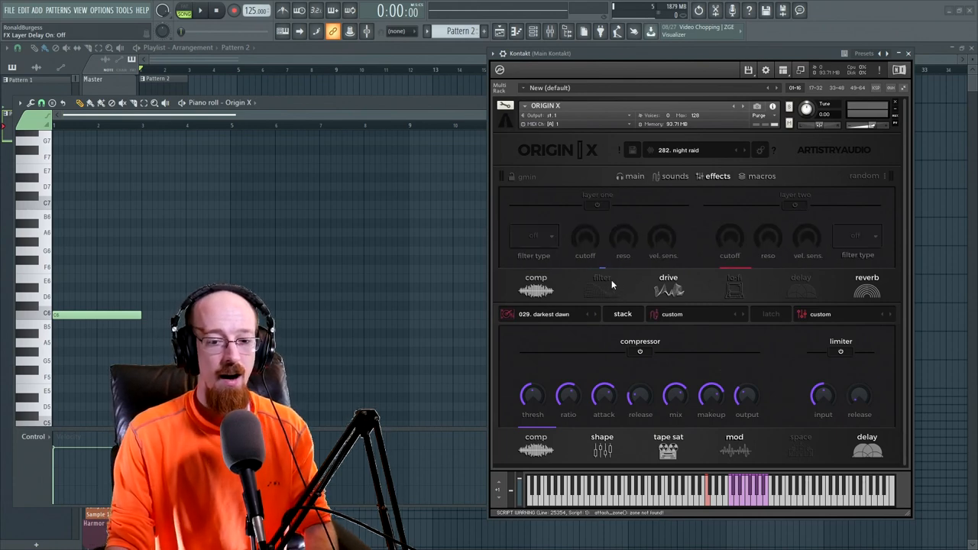
left_click(535, 287)
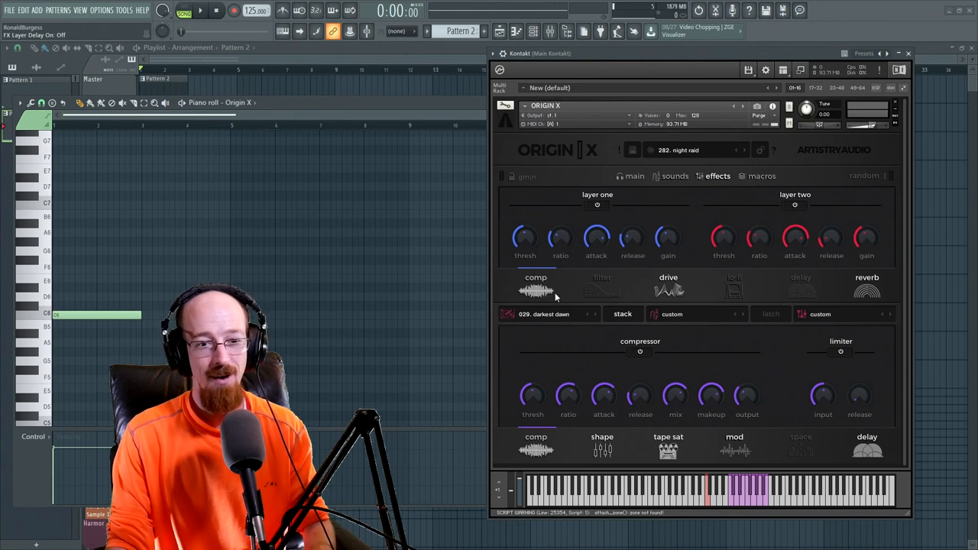
mouse_move(612, 297)
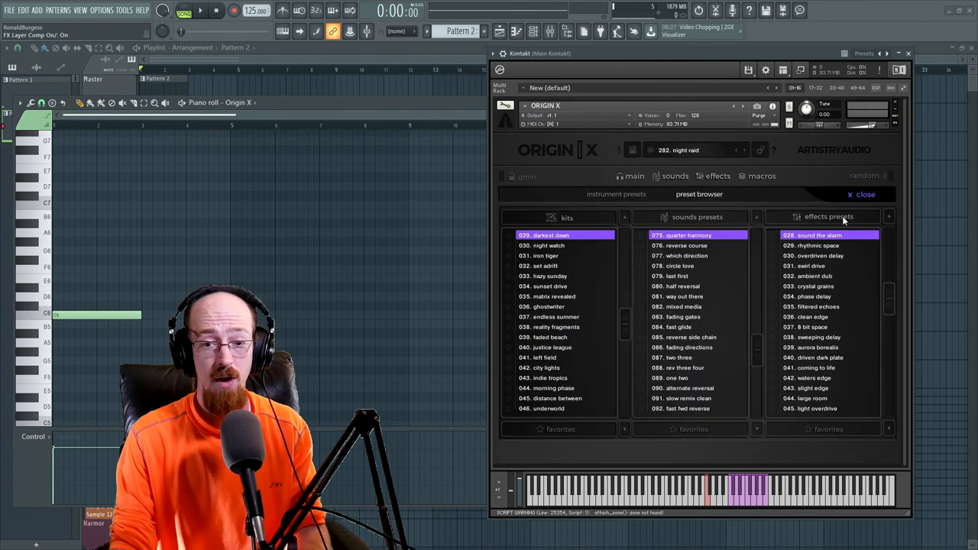
Step: Audition effects presets, load '025. filtered echoes' and close the preset browser
left_click(823, 266)
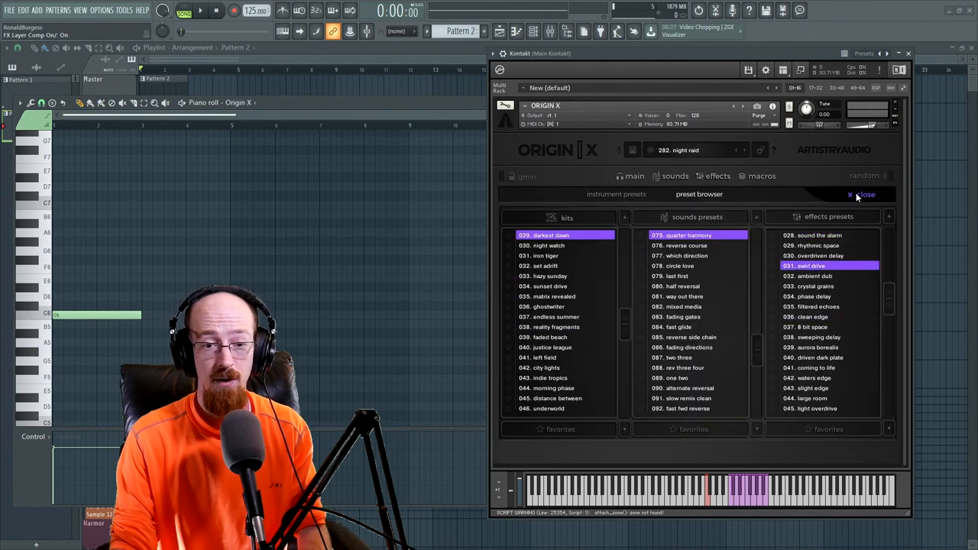
left_click(850, 195)
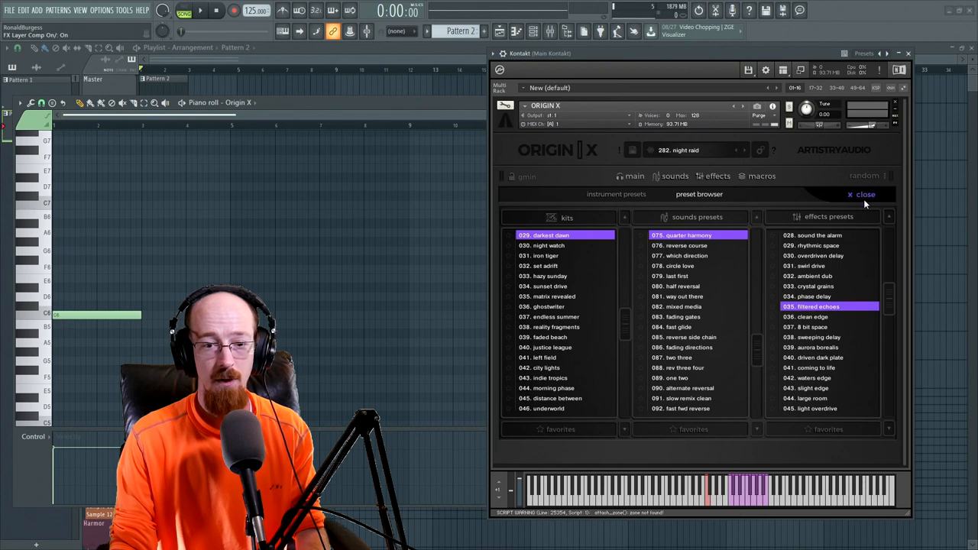
left_click(866, 194)
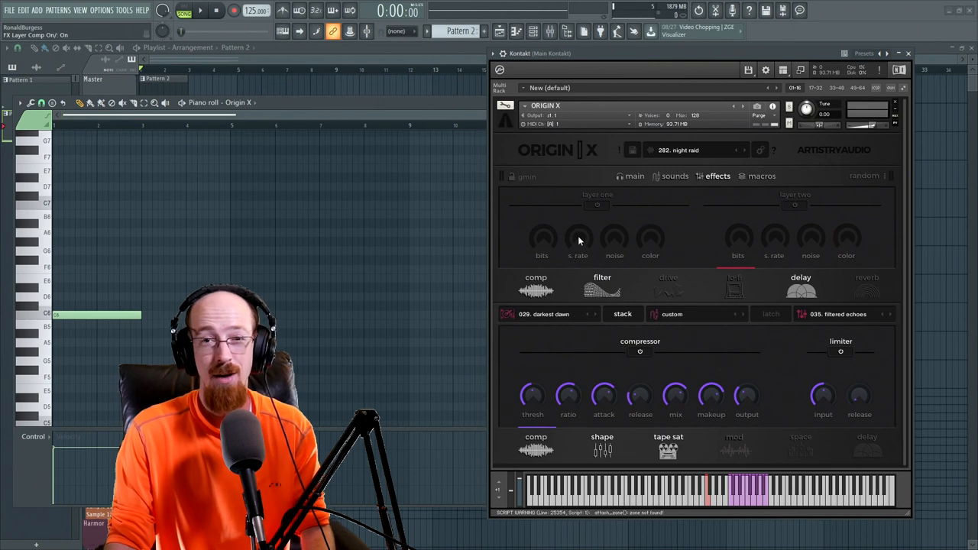
mouse_move(600, 239)
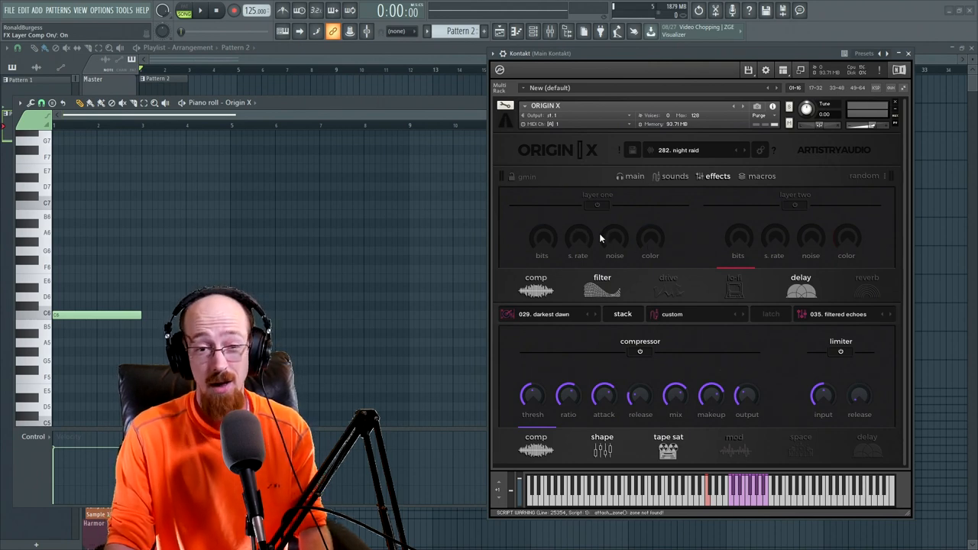
mouse_move(703, 236)
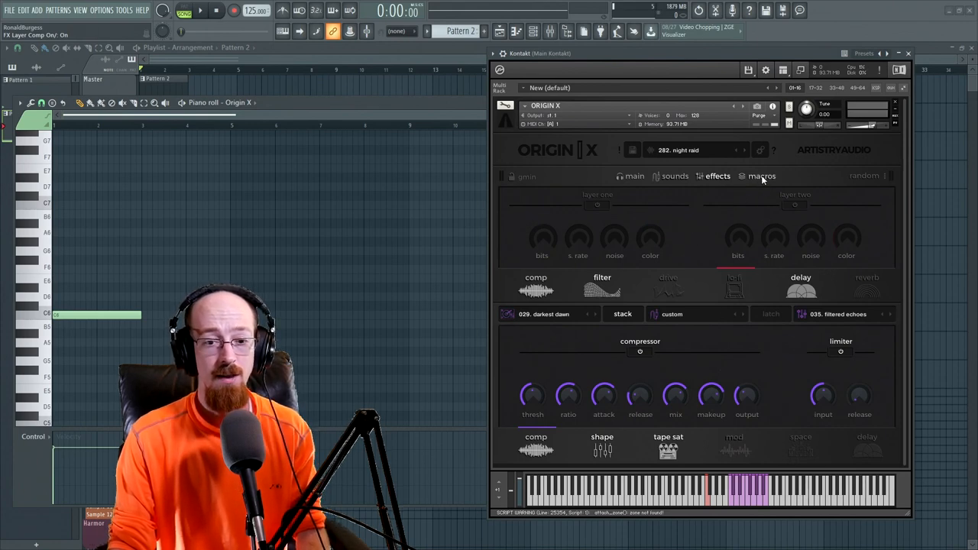
Step: Open the instrument presets page with tag filters and the master presets list
left_click(635, 176)
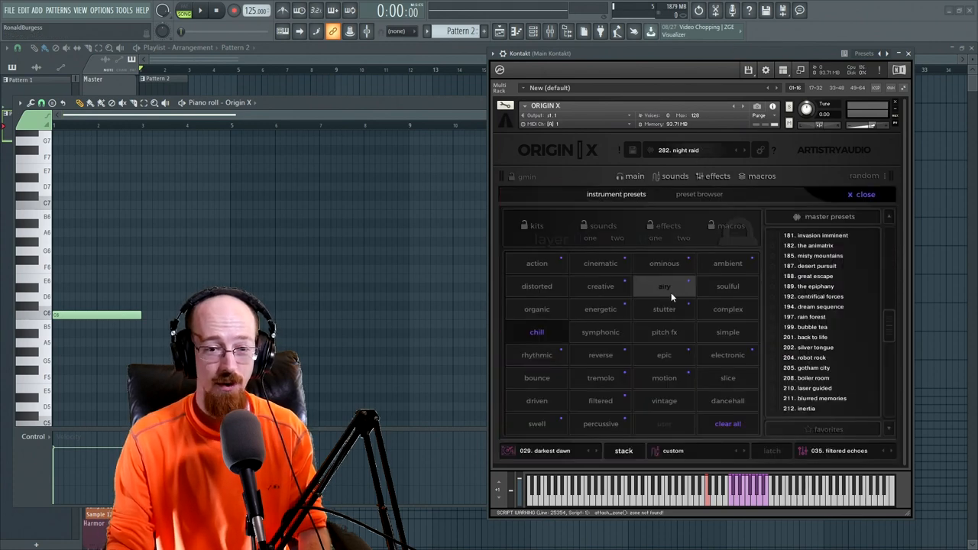
Step: Audition misty mountains, the epiphany, level legit and desert pursuit master presets while playing the pattern
left_click(822, 316)
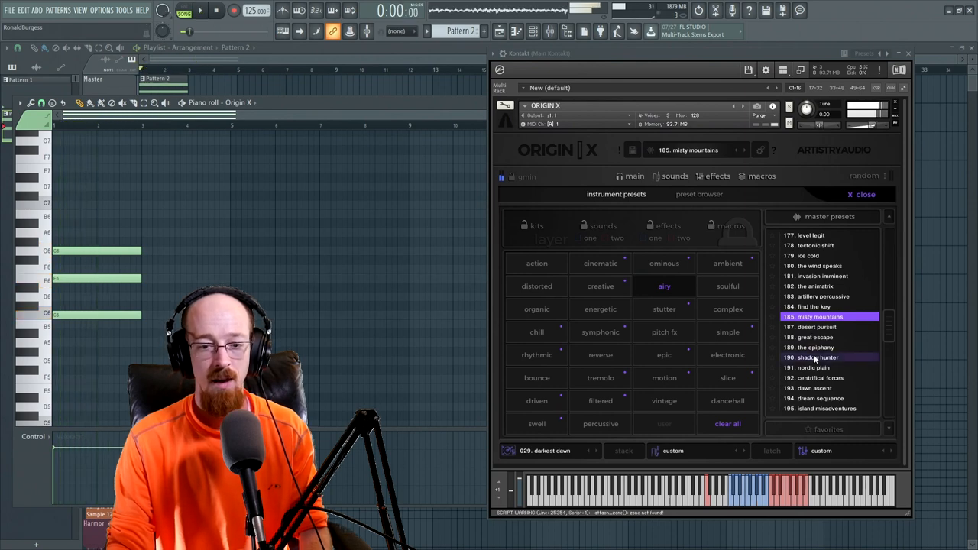
left_click(828, 347)
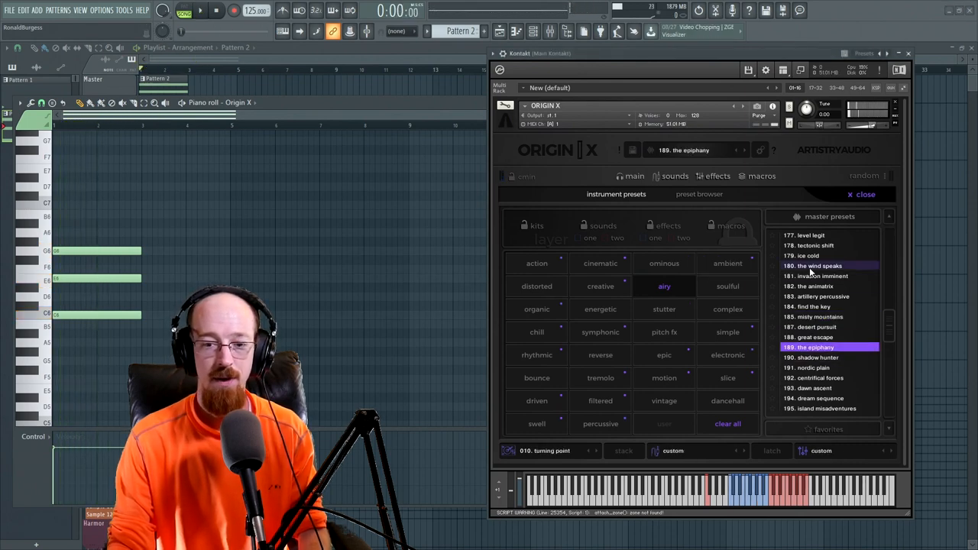
left_click(200, 9)
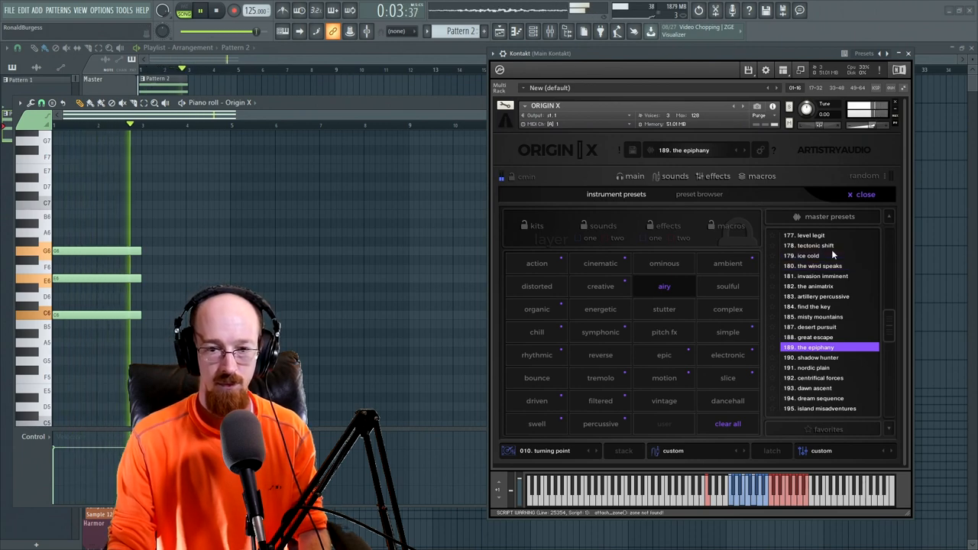
left_click(811, 235)
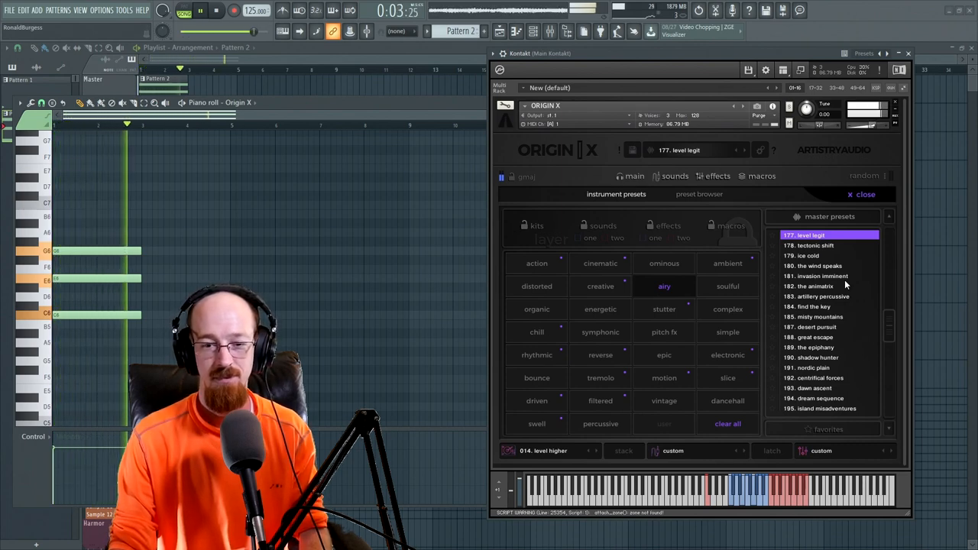
left_click(818, 378)
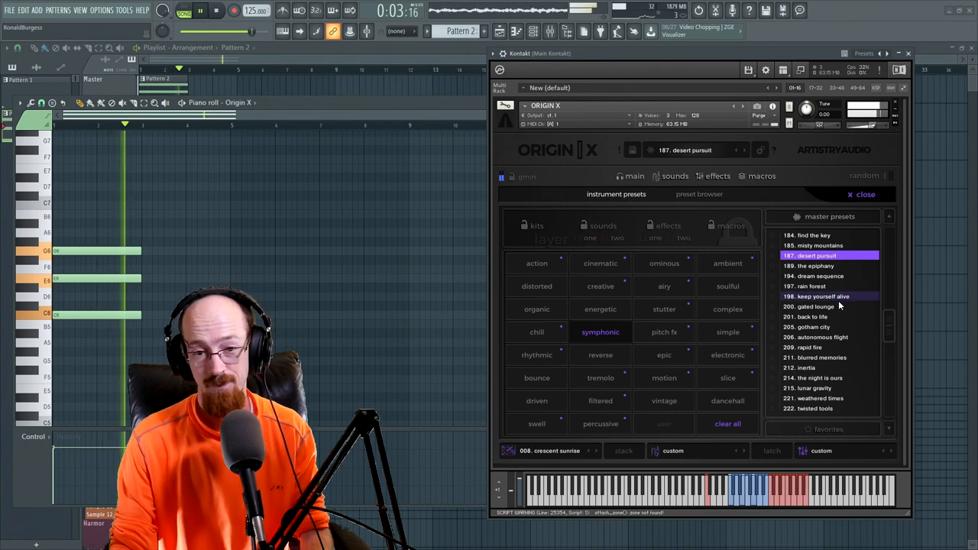
Step: Audition blurred memories, dawn extraction, open air and strange apparition master presets
left_click(823, 358)
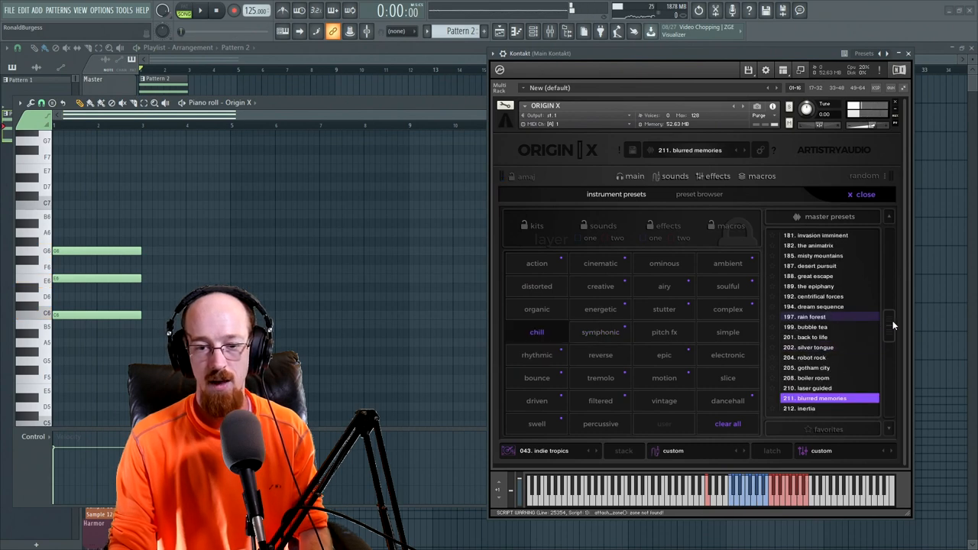
scroll("down", 3)
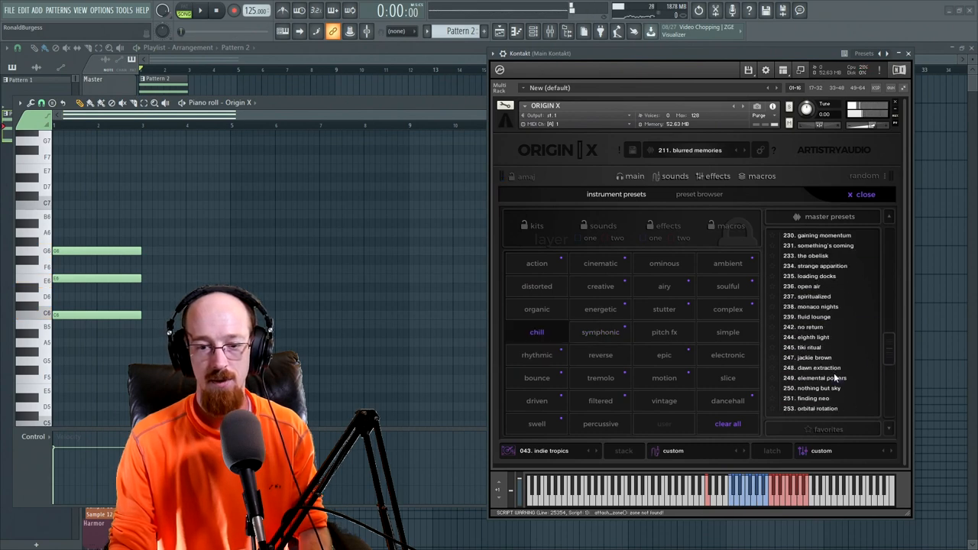
left_click(823, 367)
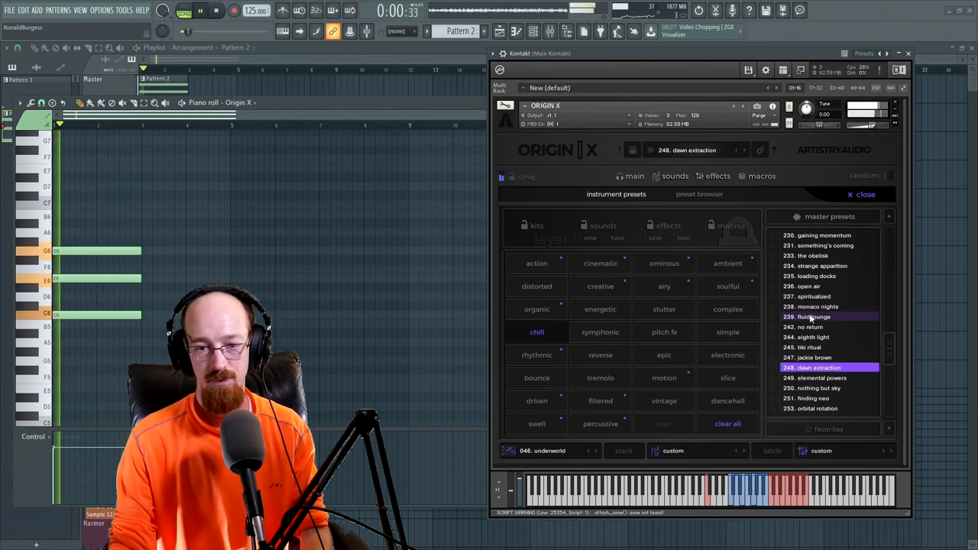
left_click(807, 286)
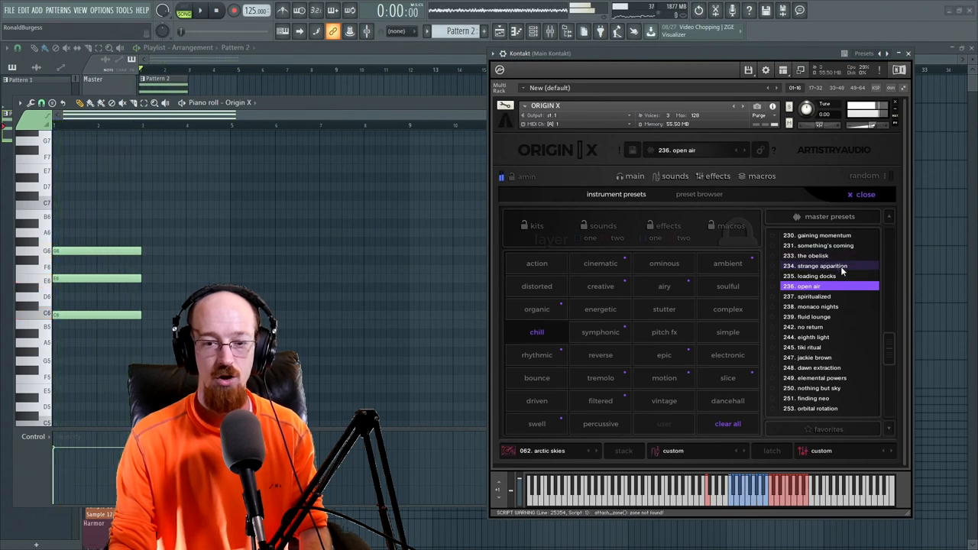
left_click(823, 266)
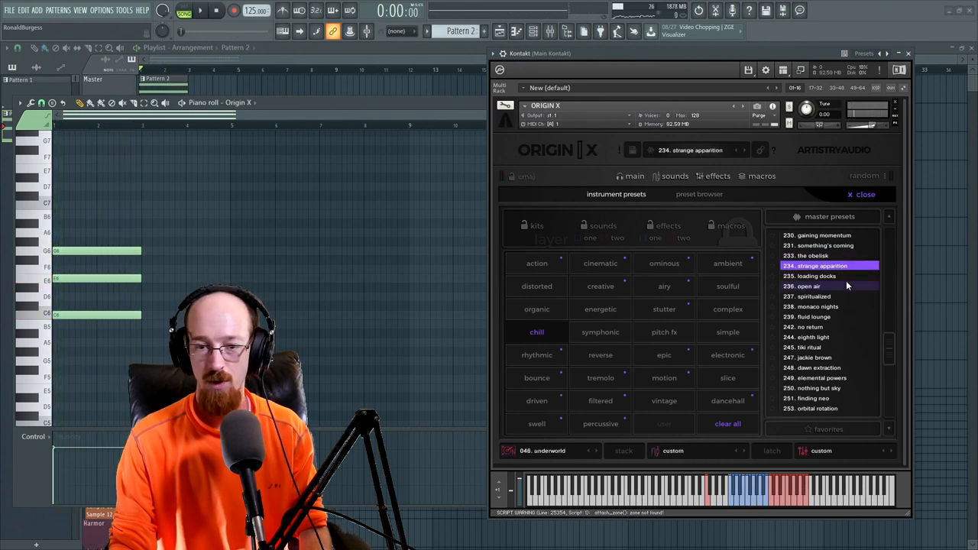